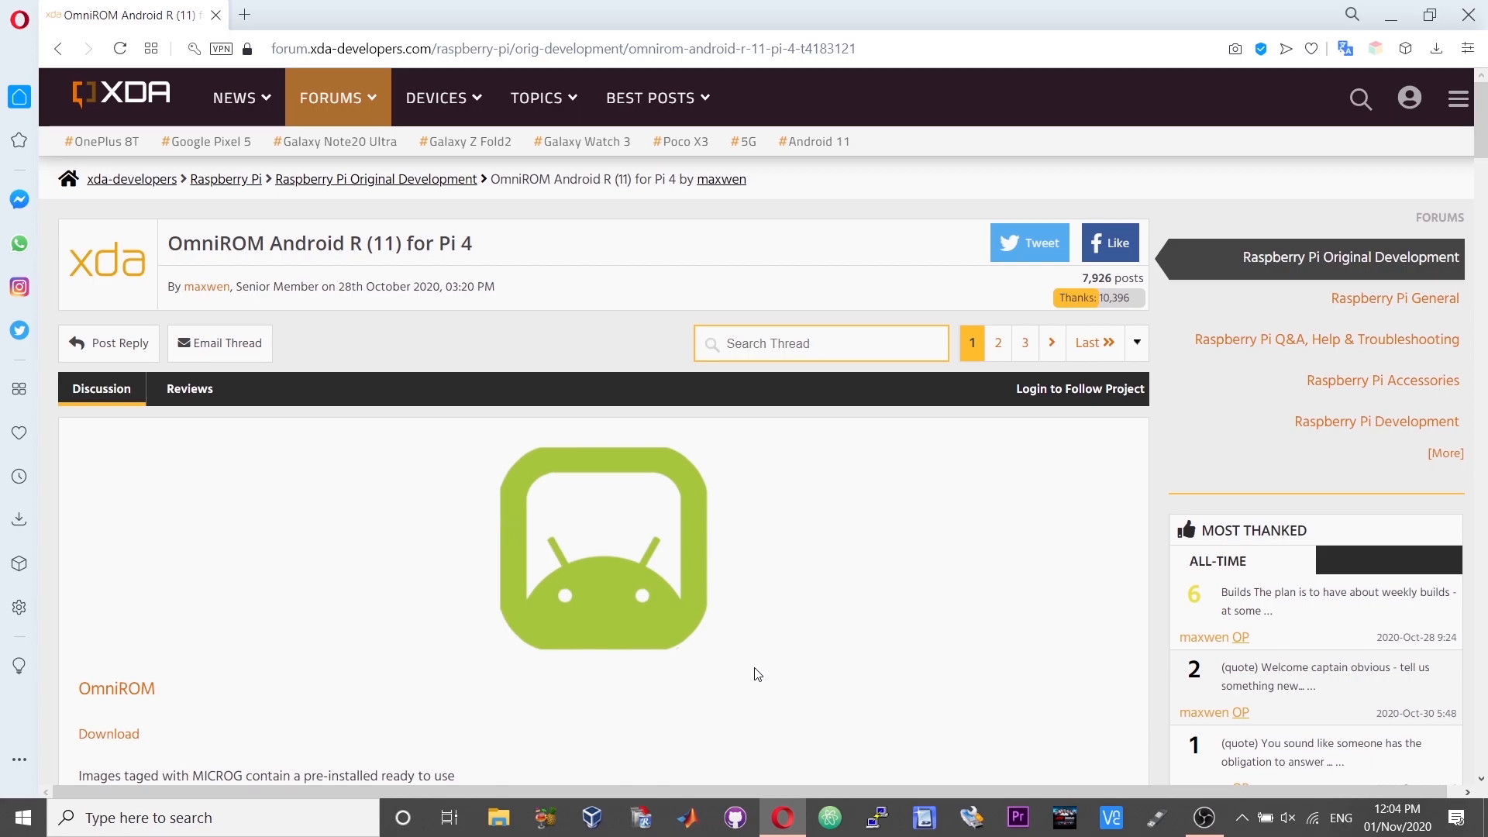
Step: Follow post #2's dl.omnirom.org/tmp/rpi4/ builds link to the rpi4 download directory
scroll("down", 3)
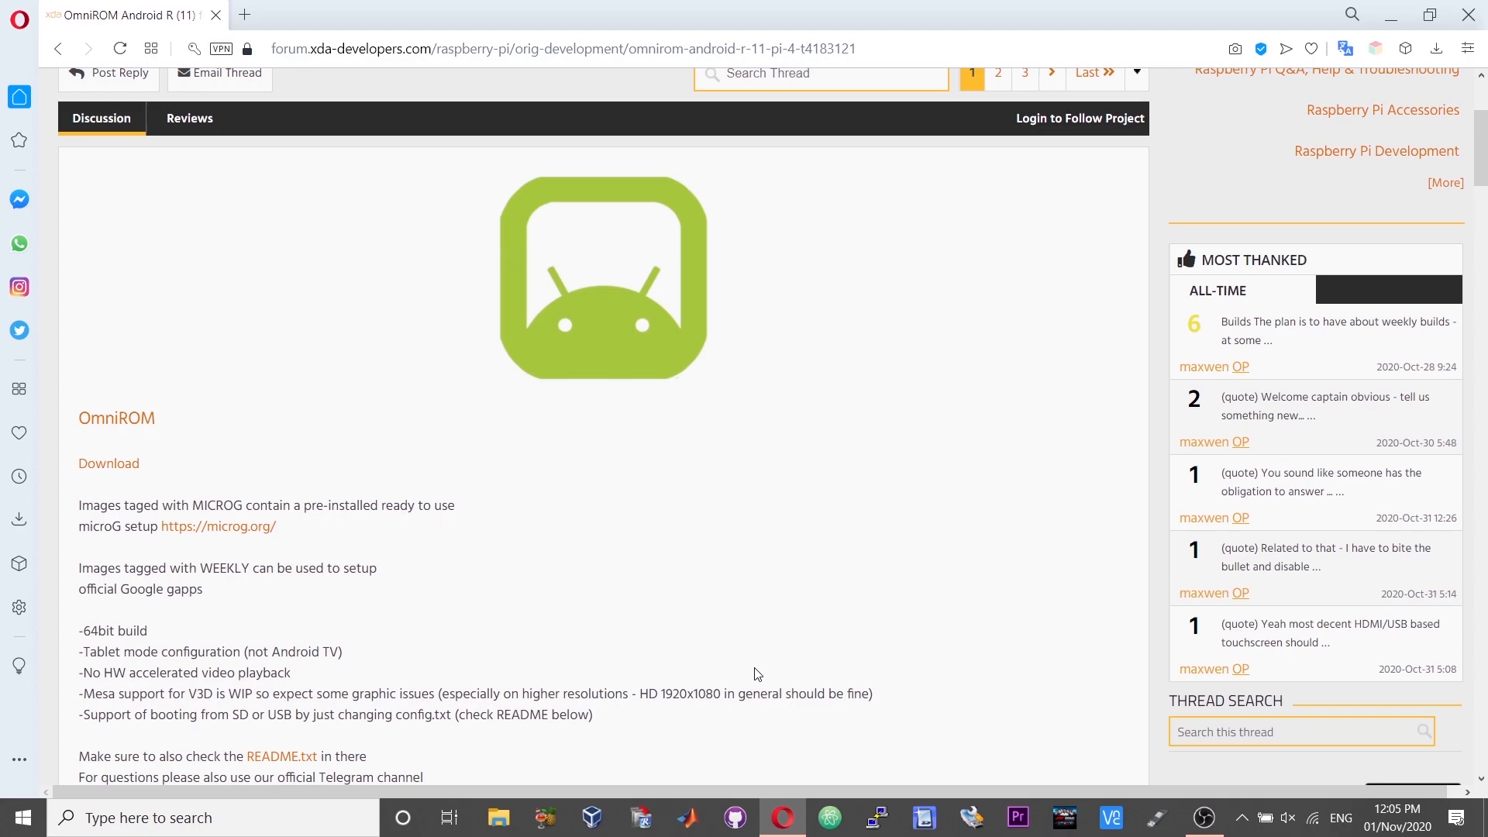
scroll("down", 3)
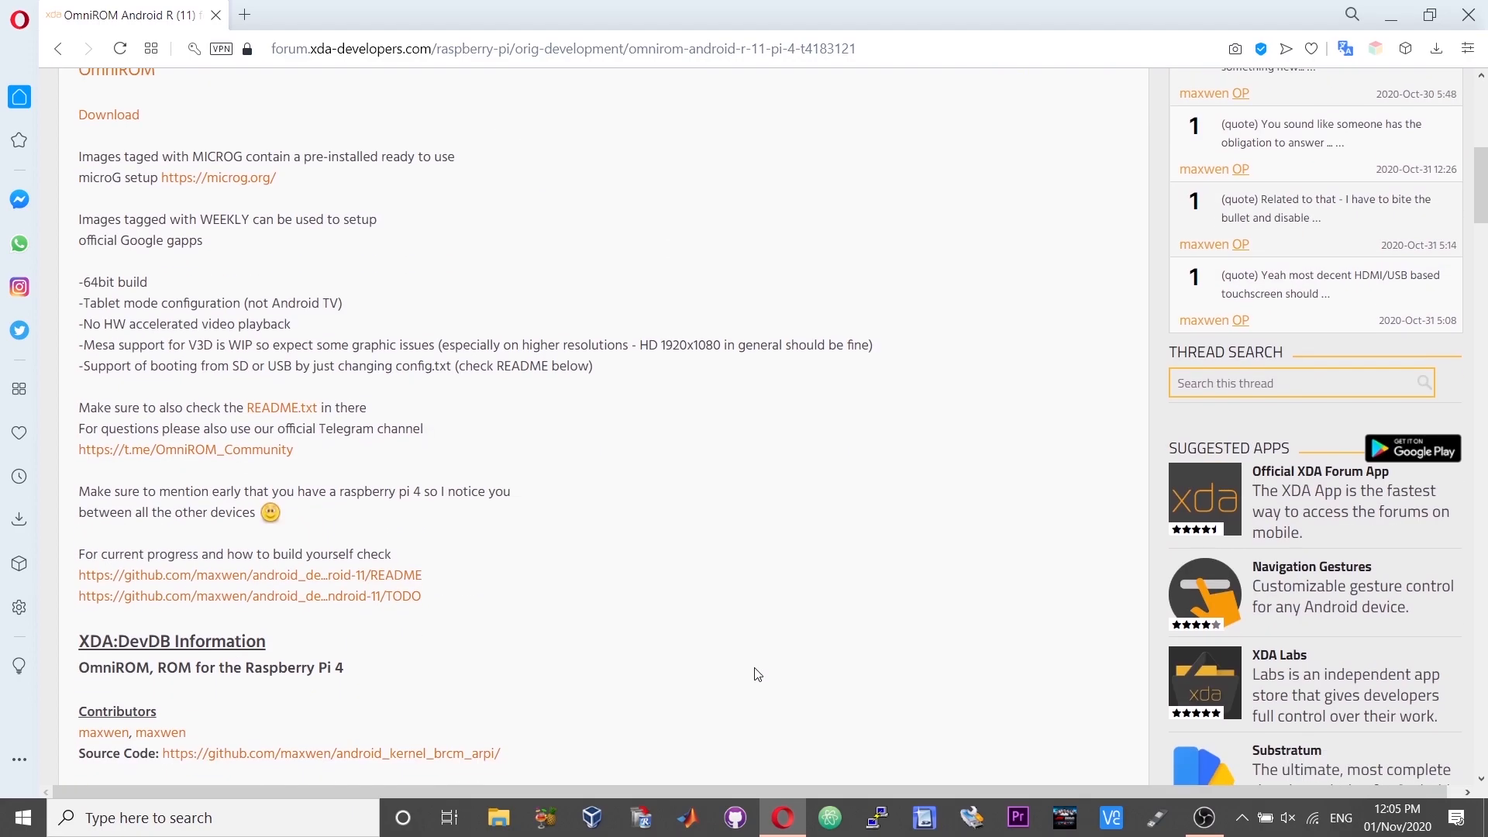
scroll("down", 3)
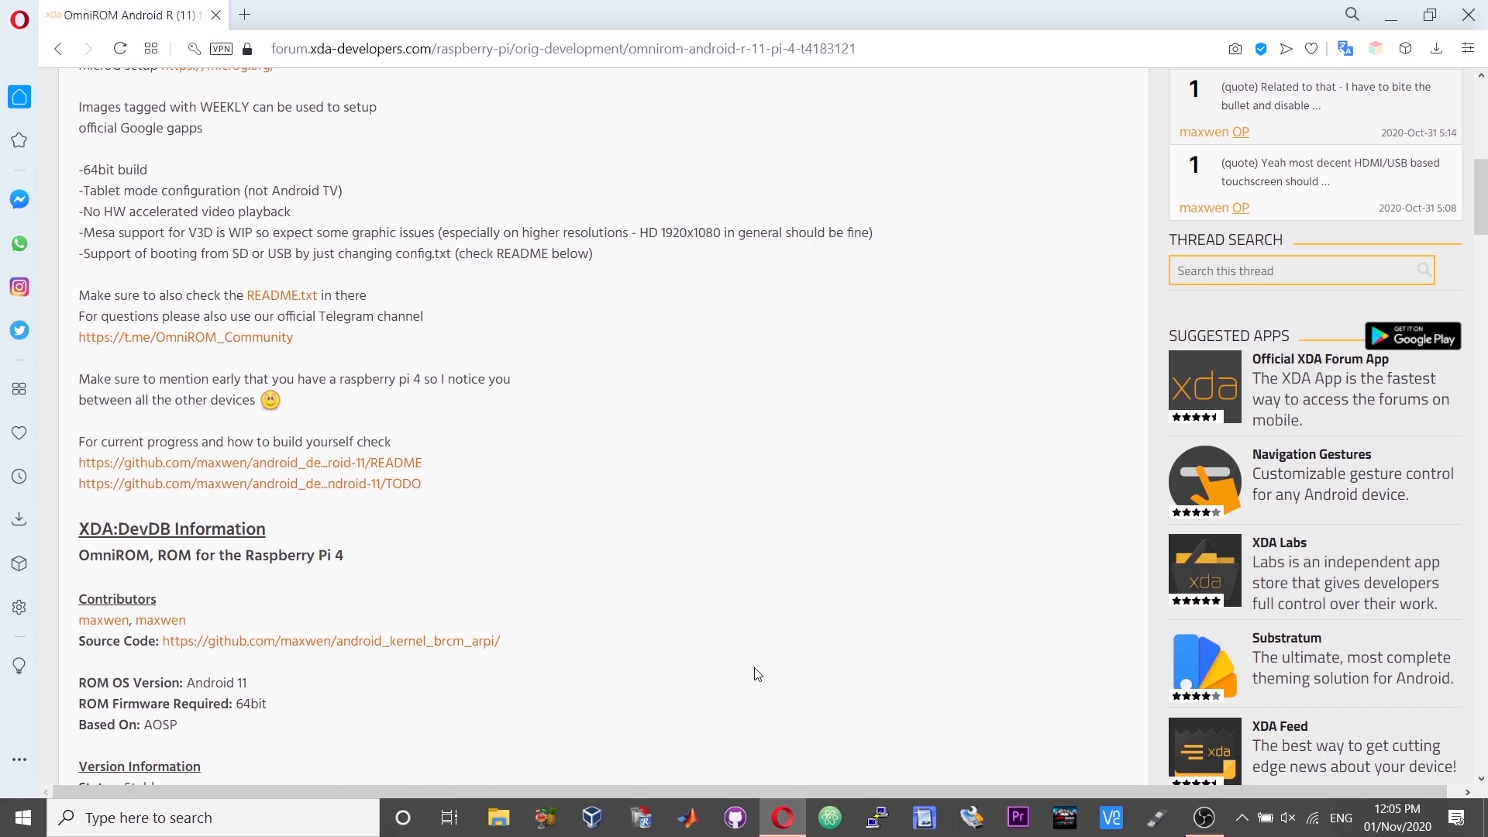
scroll("down", 3)
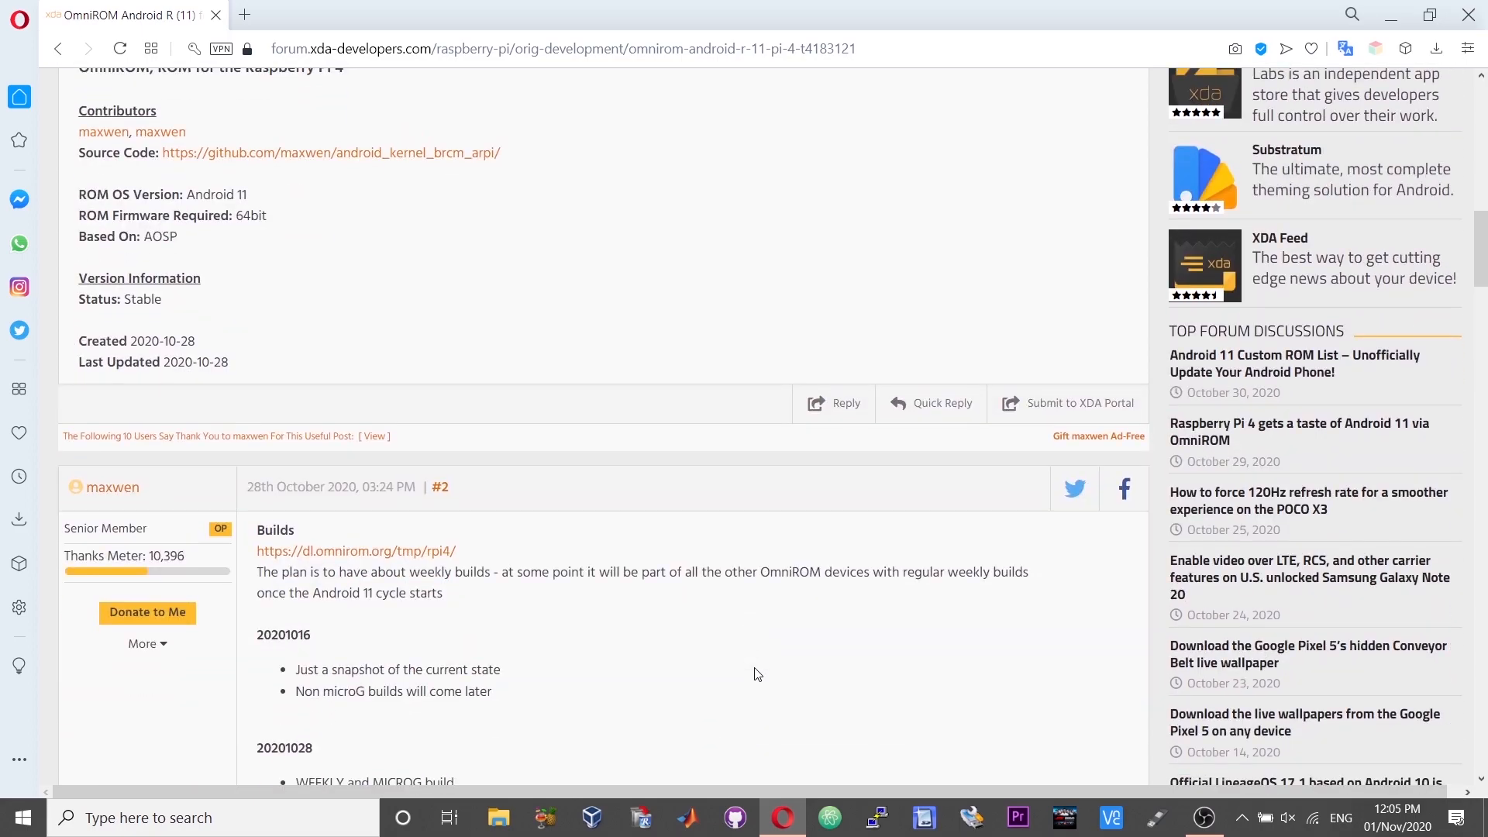
mouse_move(616, 566)
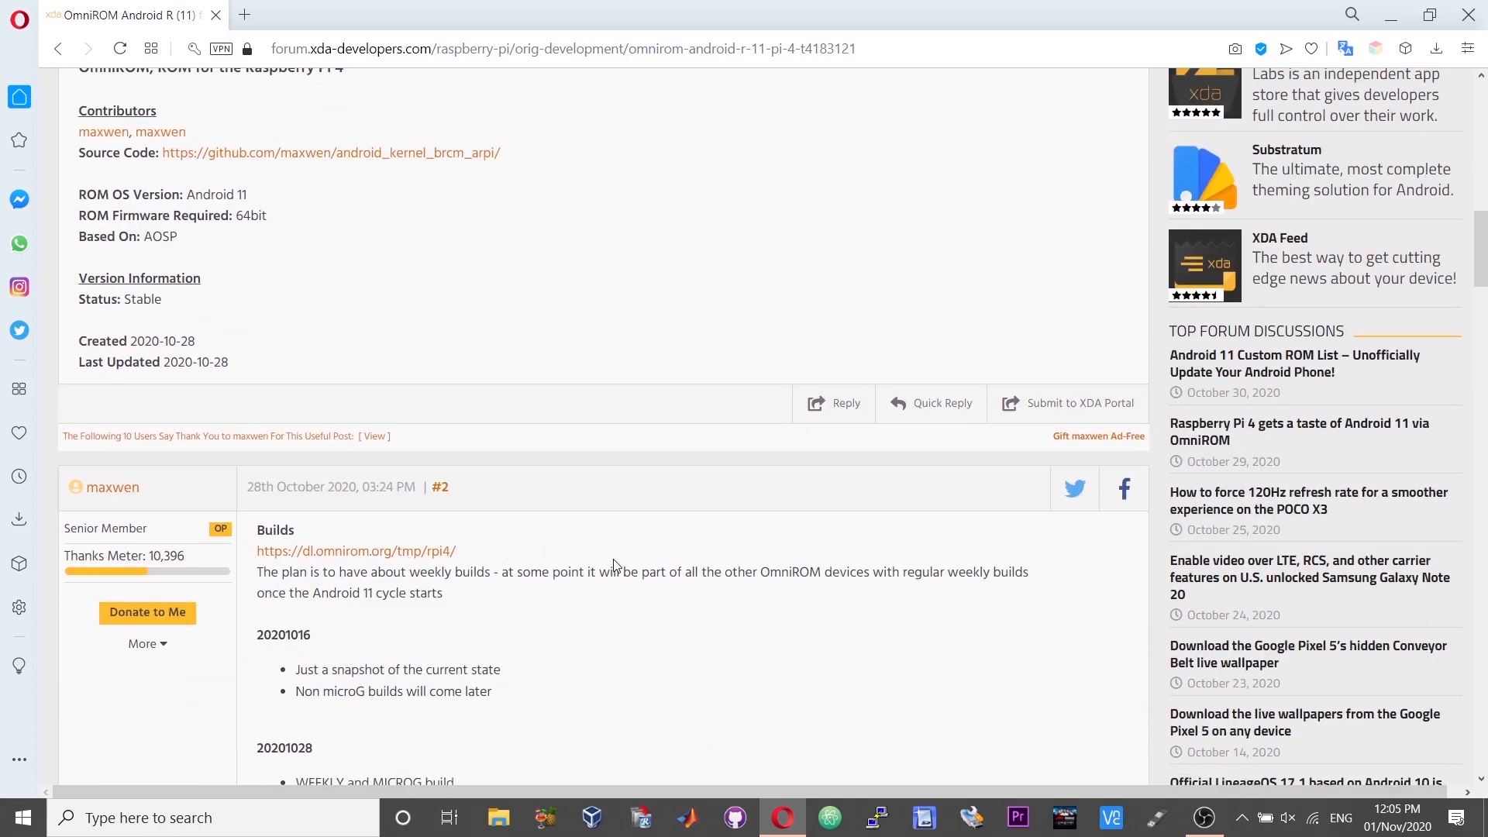
mouse_move(370, 551)
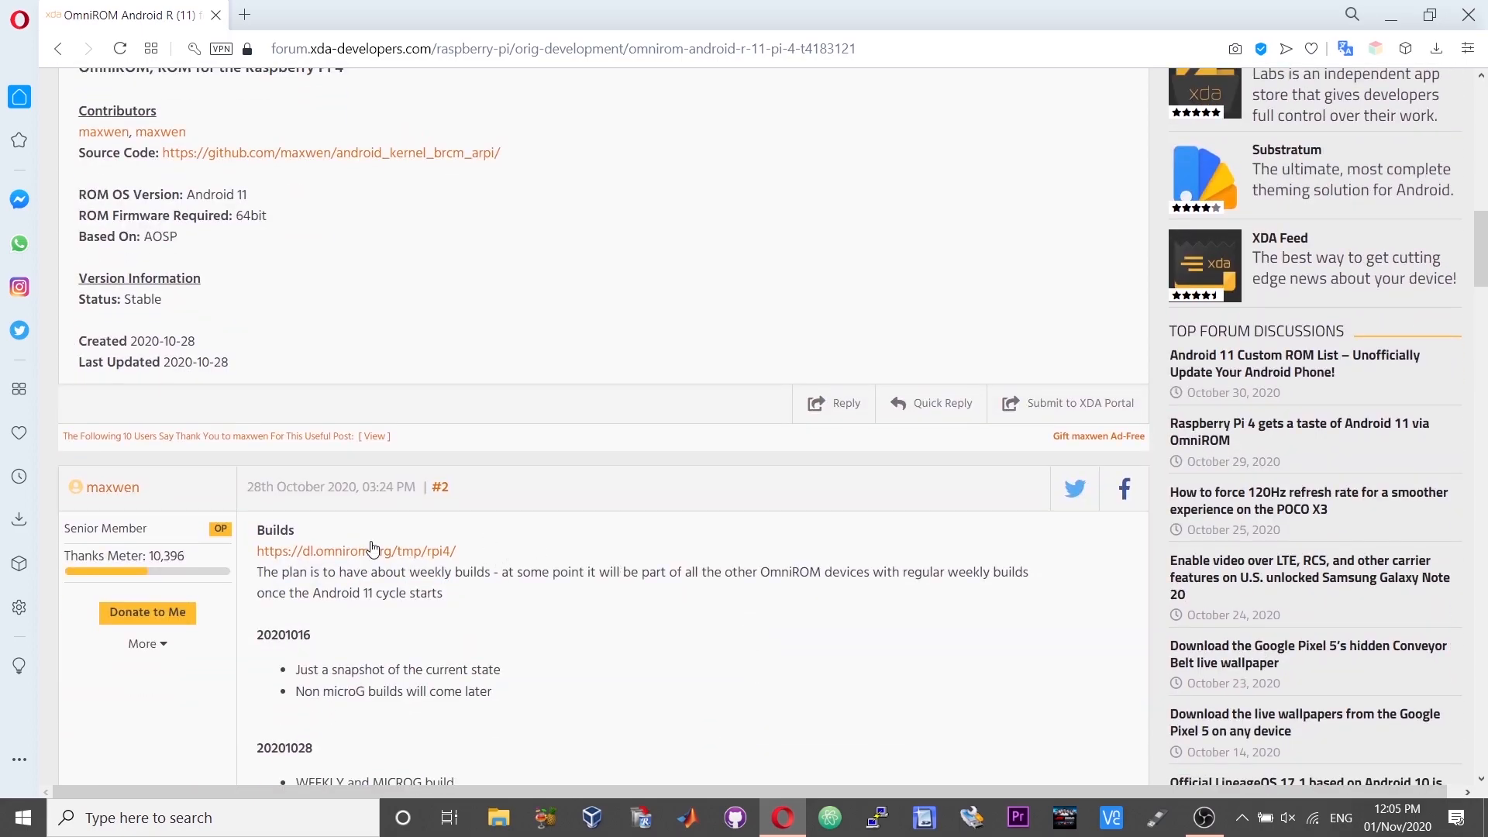
left_click(356, 550)
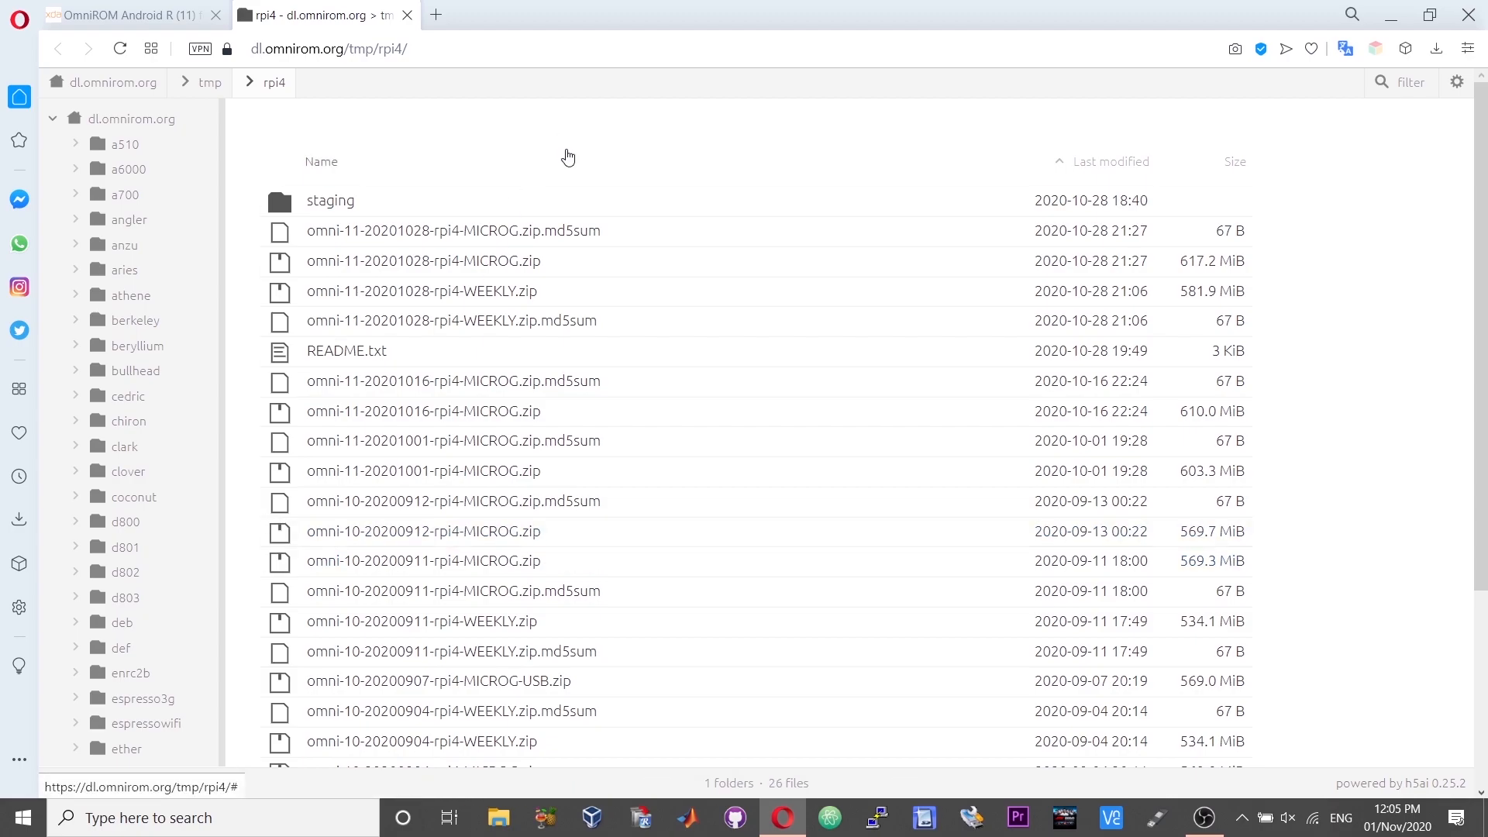
mouse_move(493, 267)
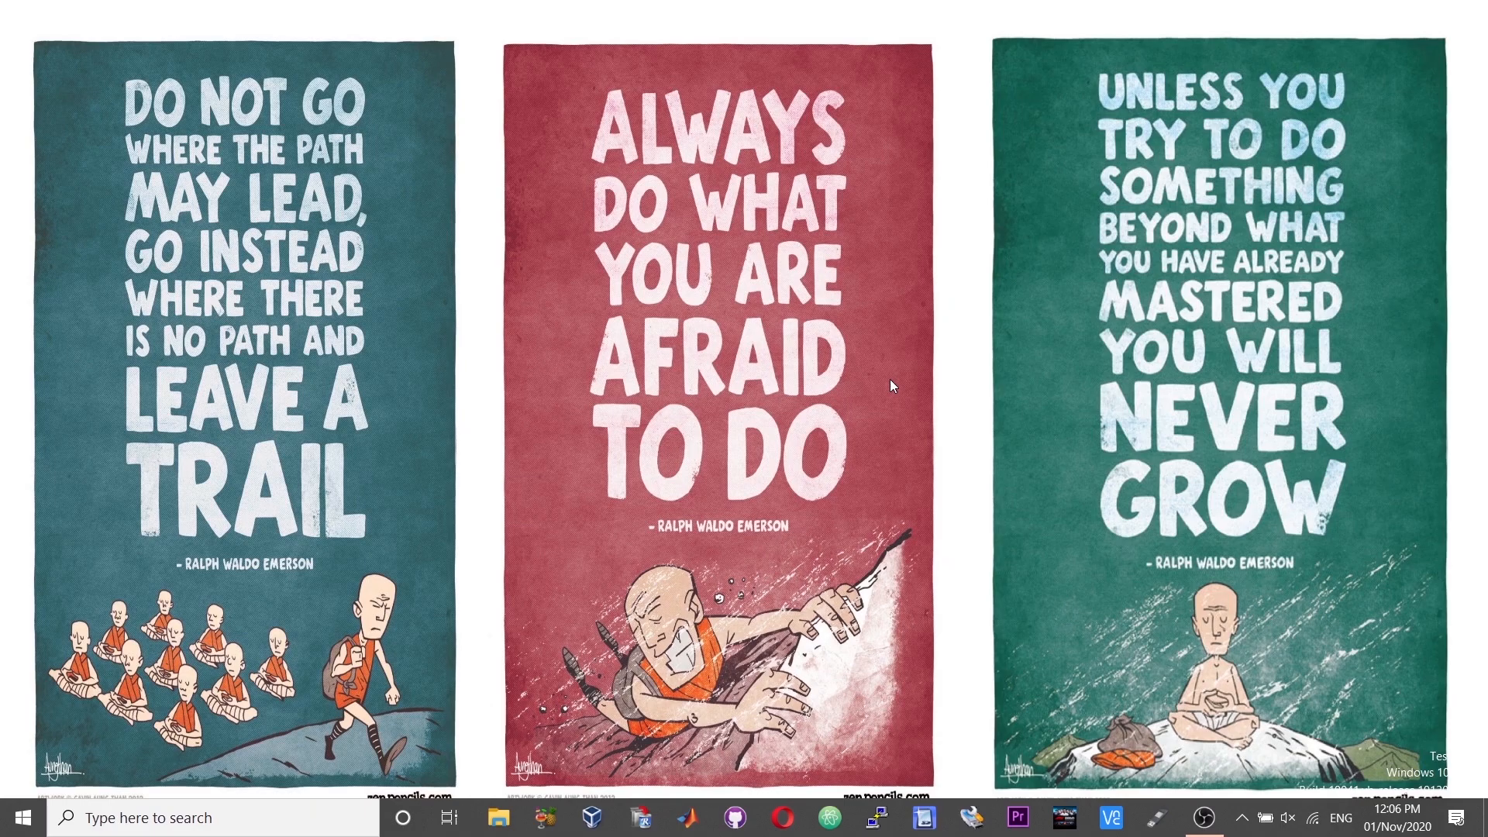
mouse_move(919, 637)
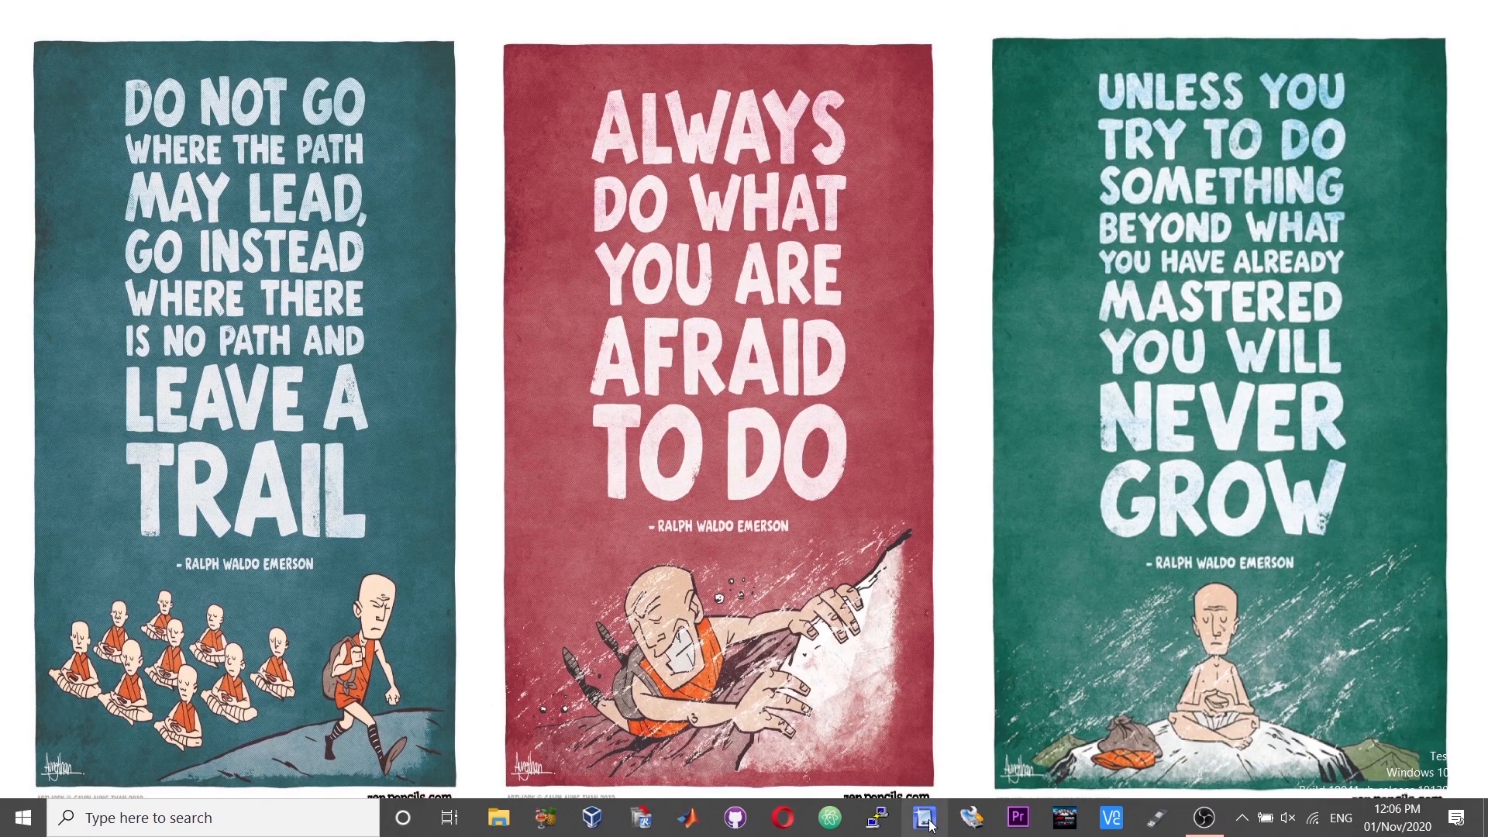
Step: Launch SDFormatter with admin rights and choose drive G: (14.8 GB card)
left_click(923, 819)
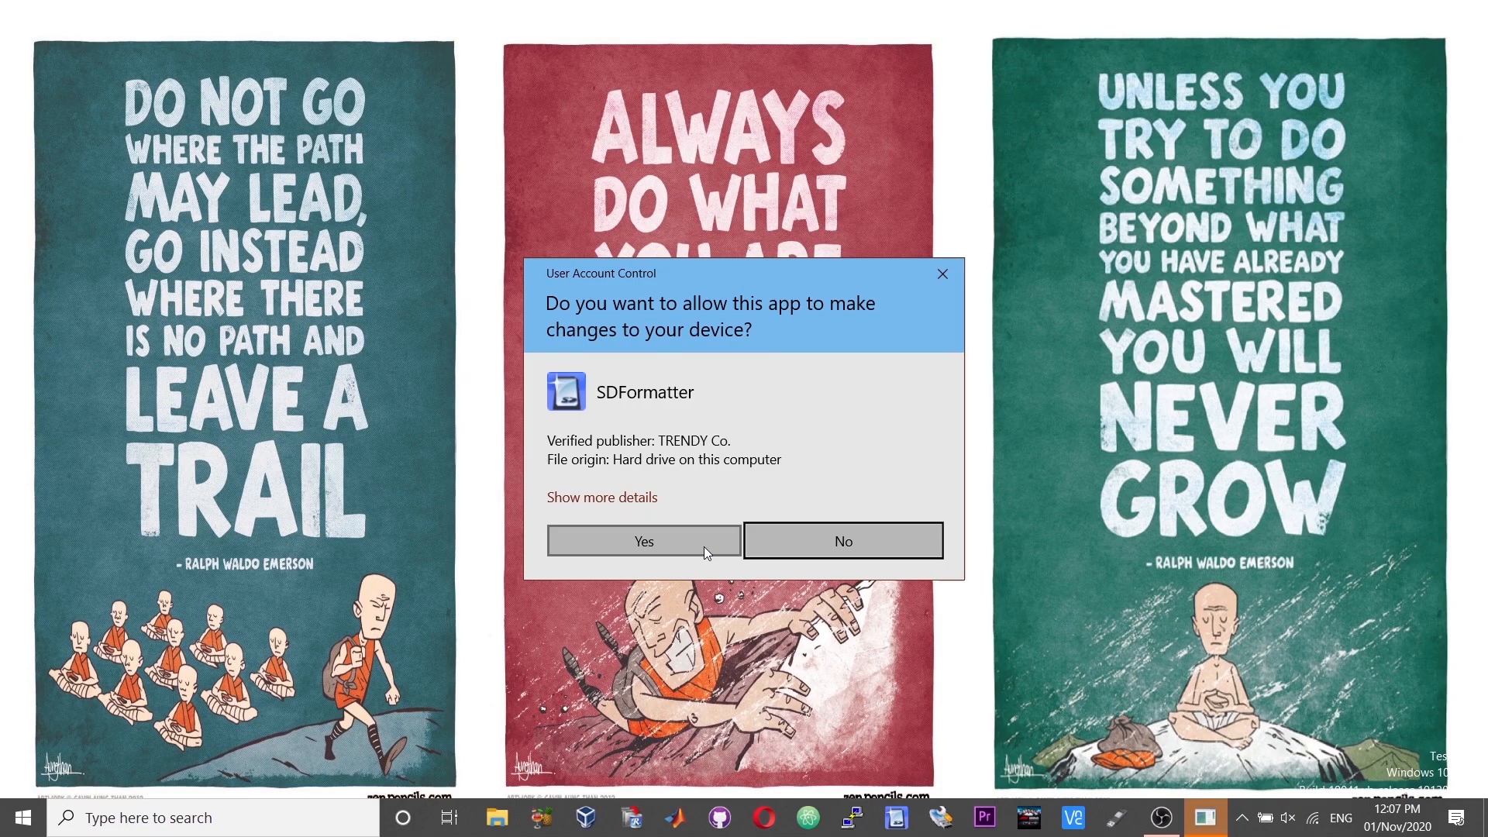
left_click(641, 541)
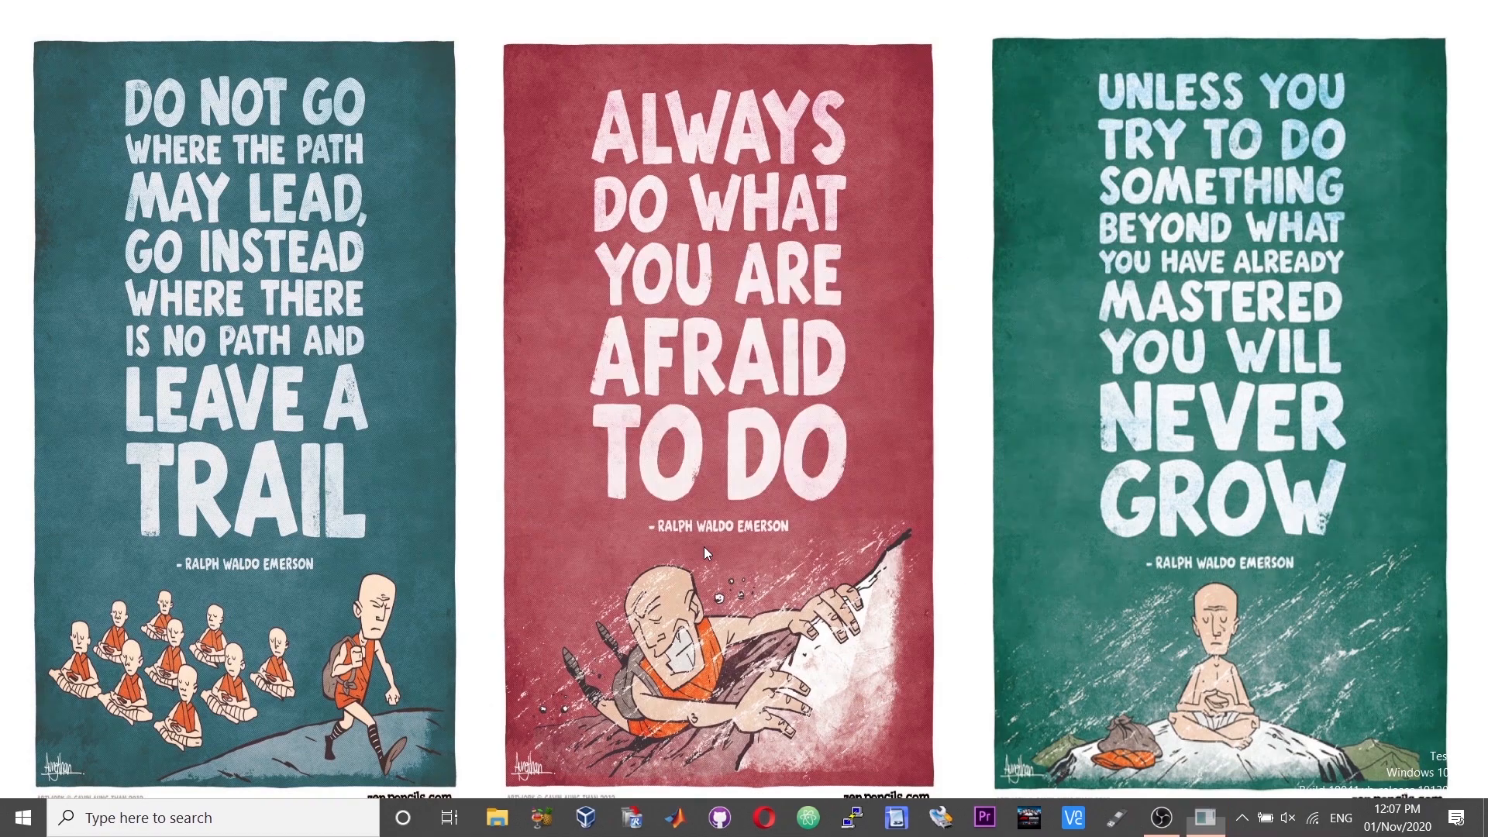
left_click(919, 816)
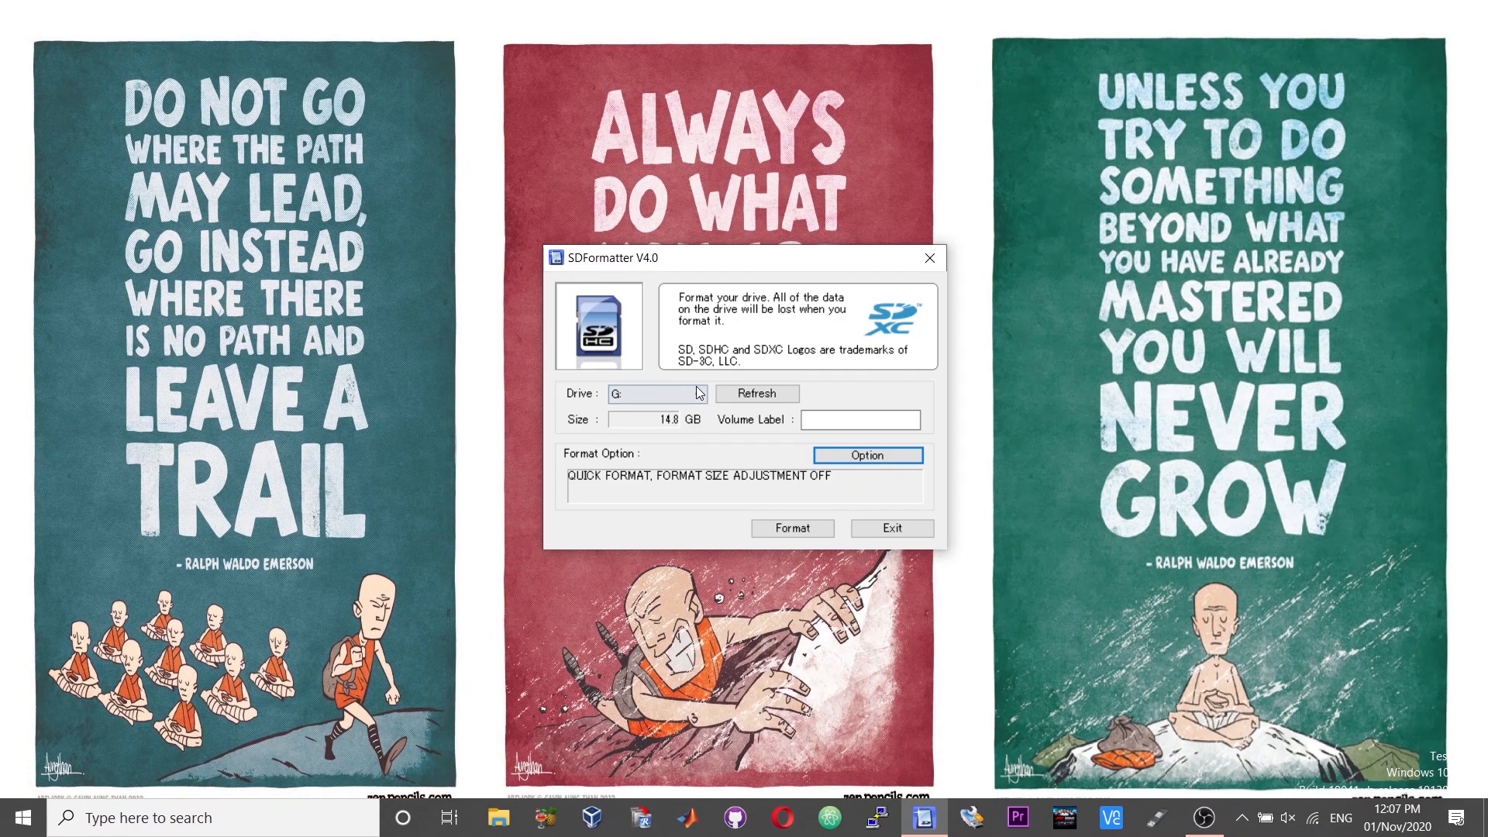
left_click(697, 393)
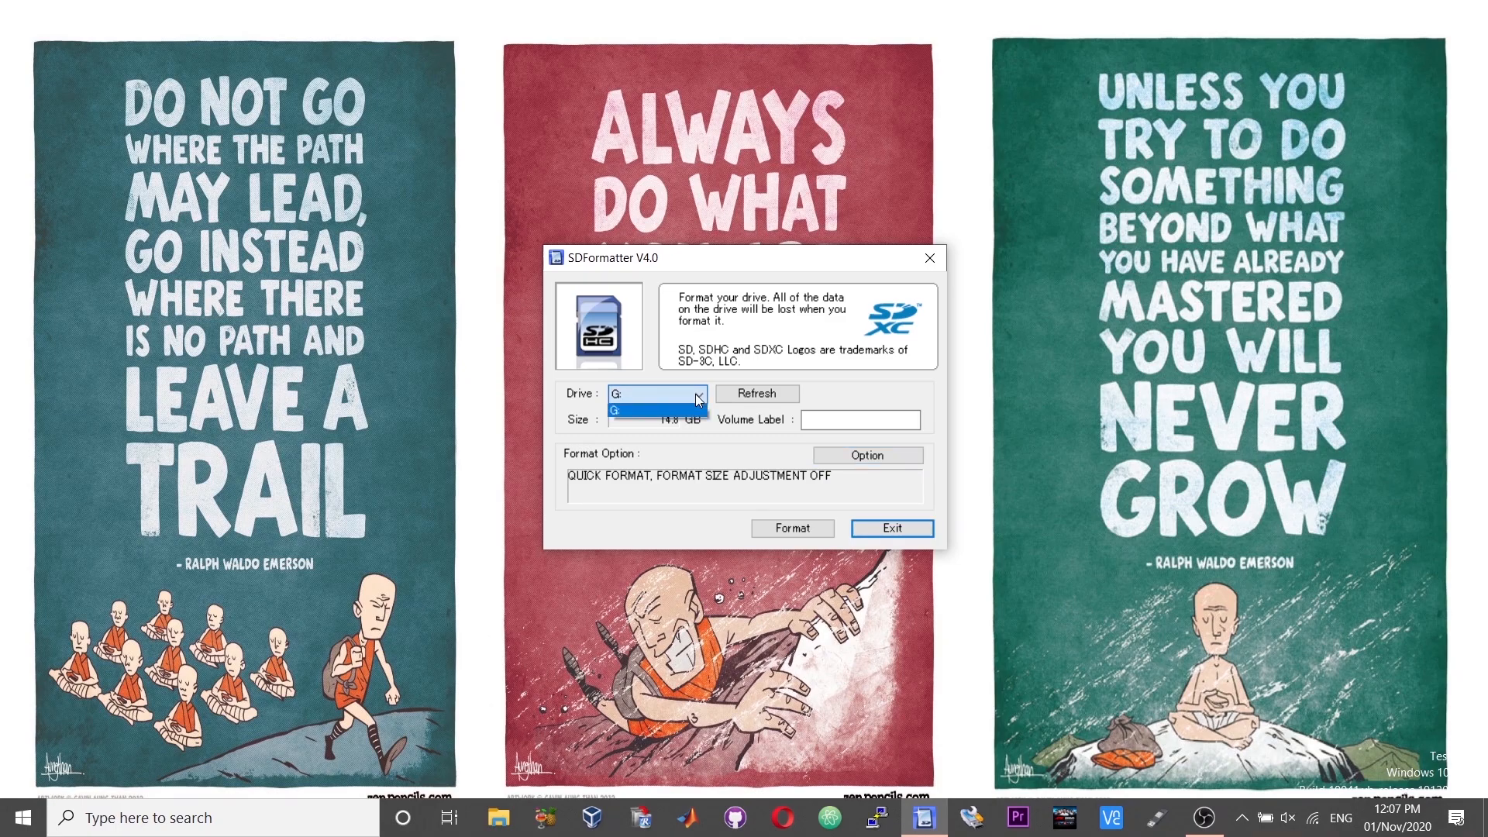
left_click(645, 409)
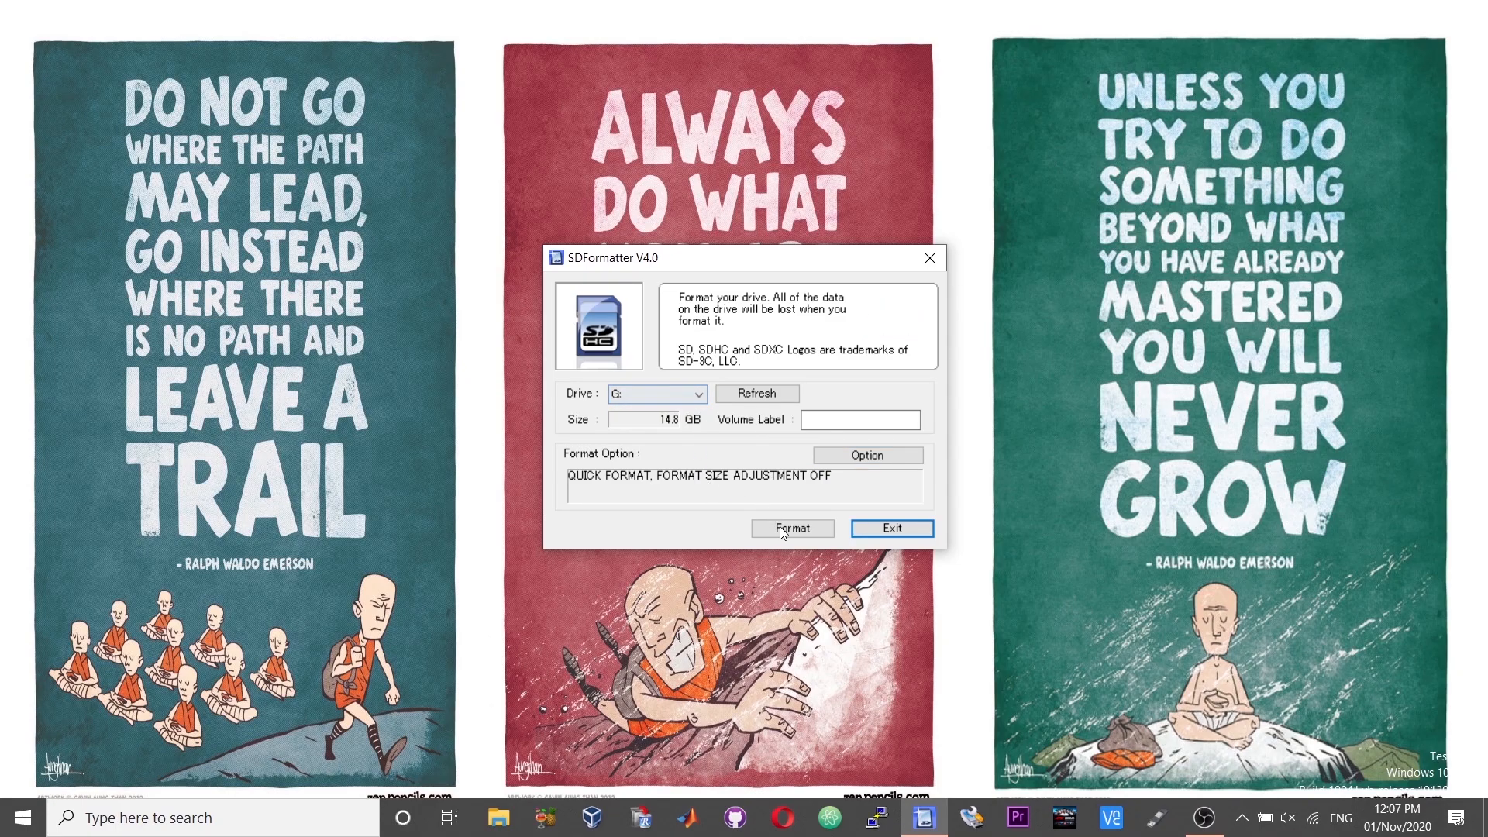
Step: Quick-format the card as FAT32, confirming both warnings, then exit the formatter
left_click(792, 527)
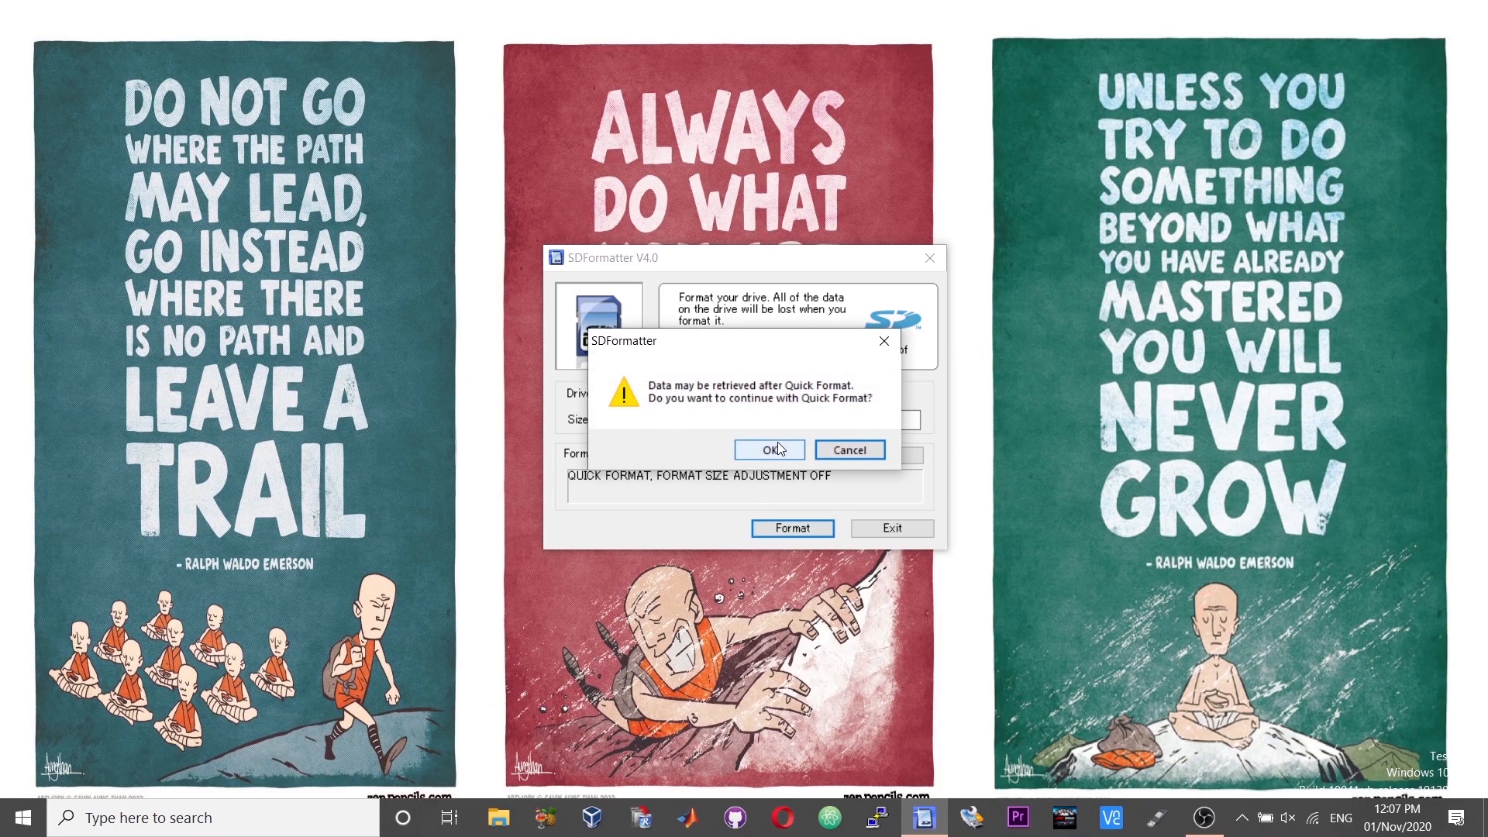
left_click(767, 449)
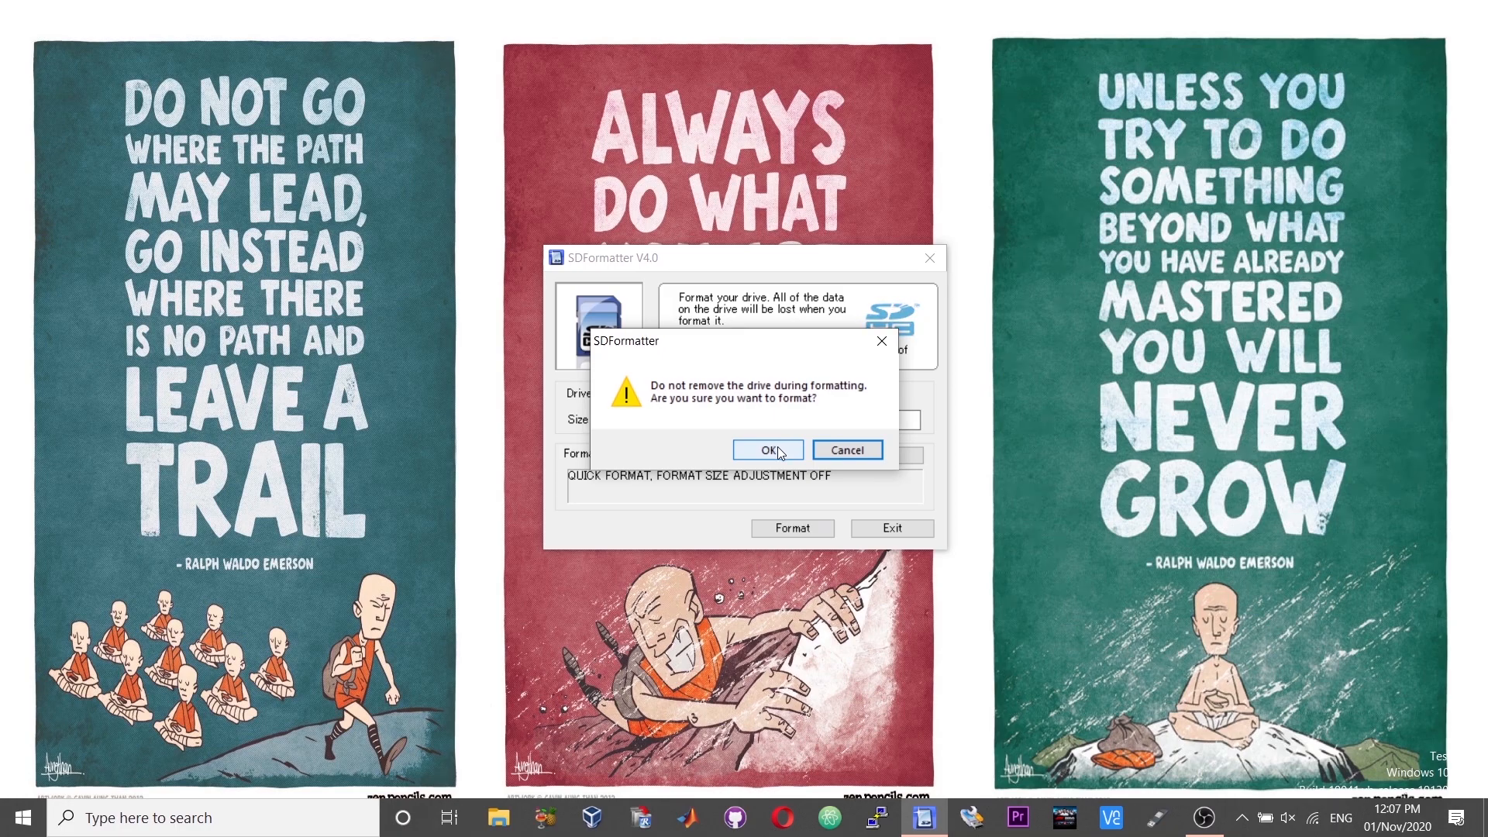
left_click(767, 449)
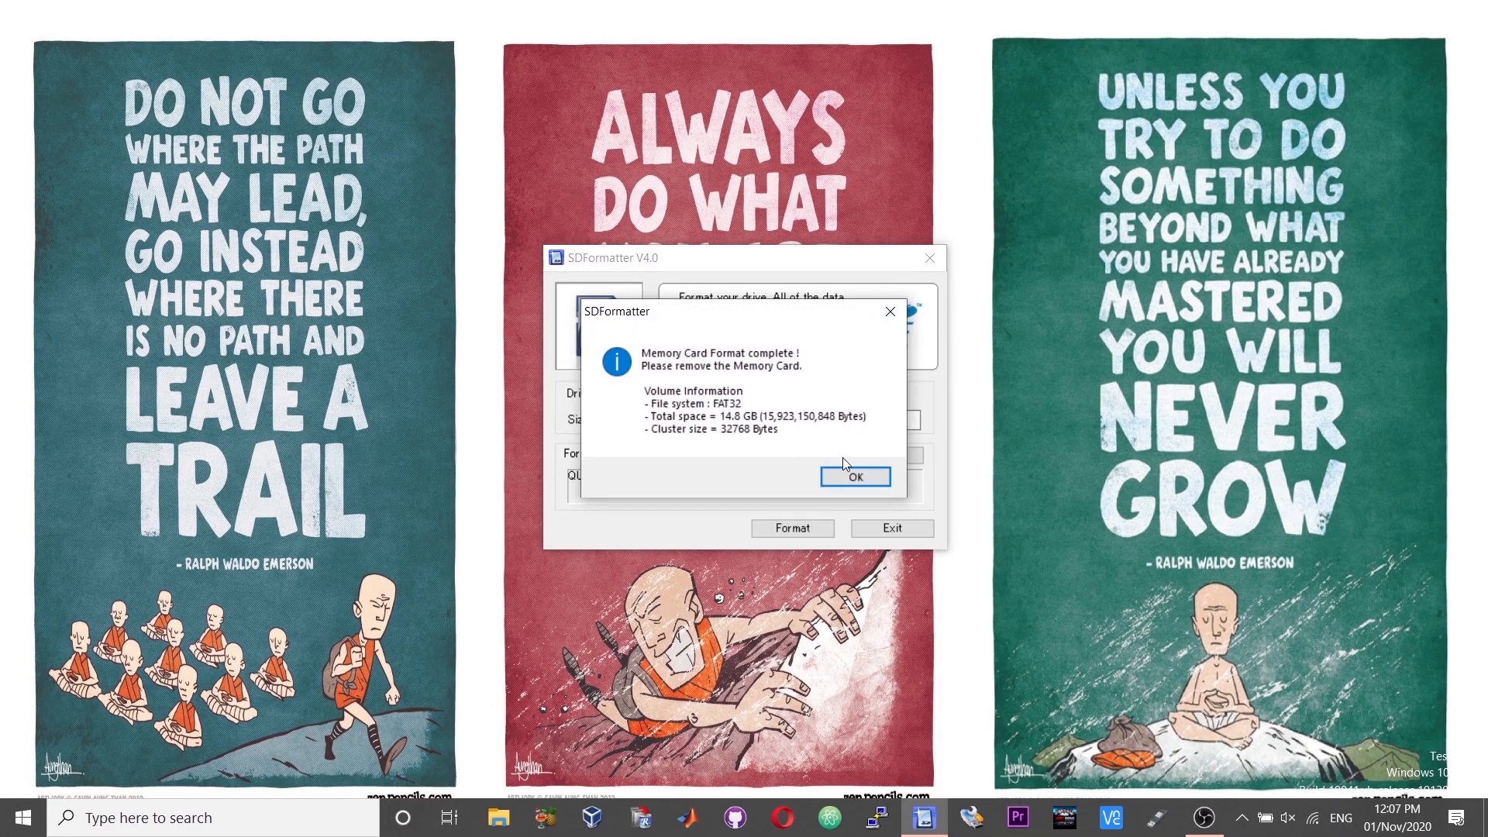
left_click(852, 476)
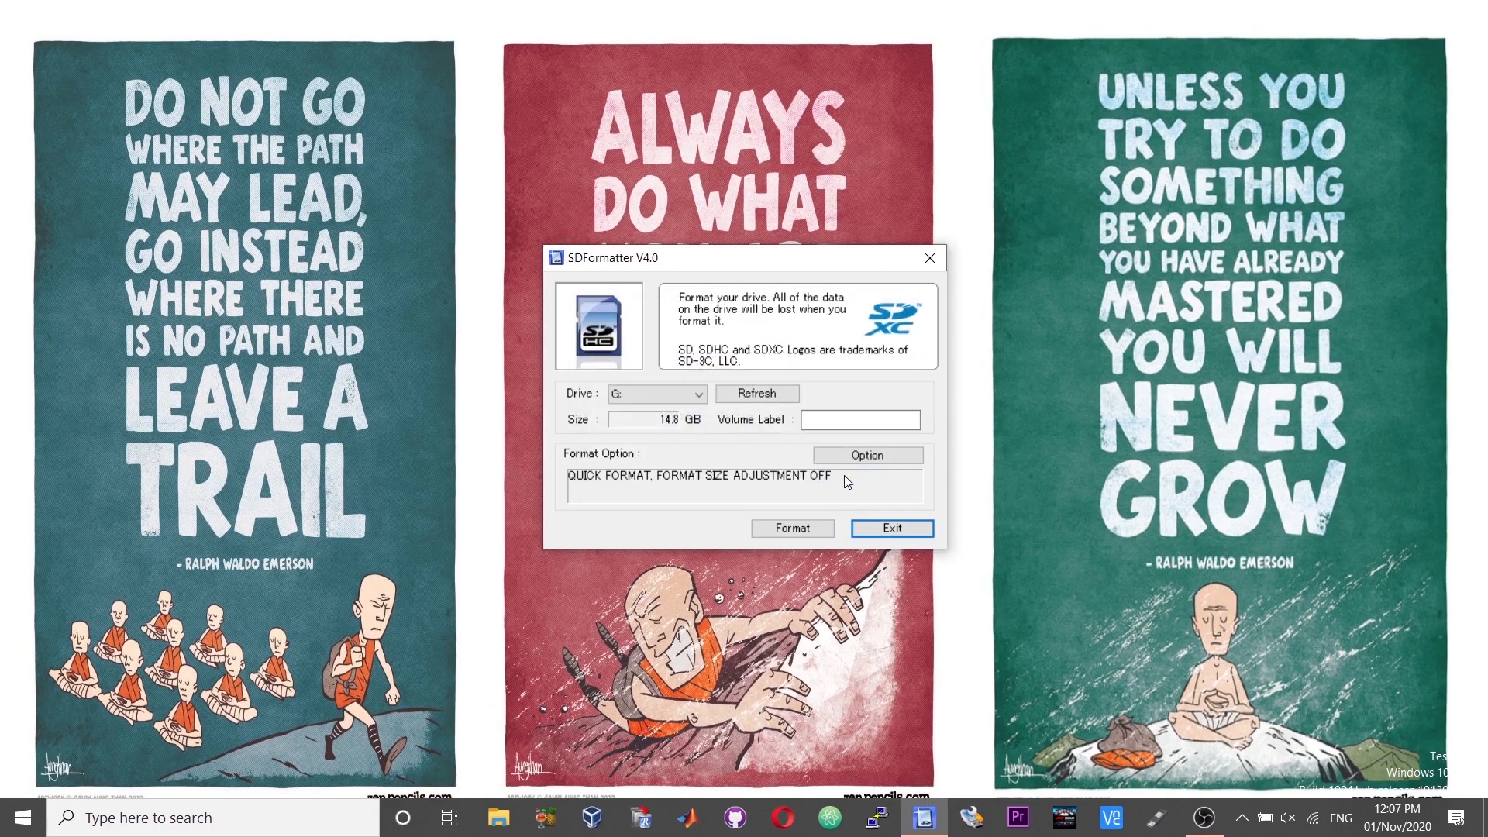
left_click(890, 527)
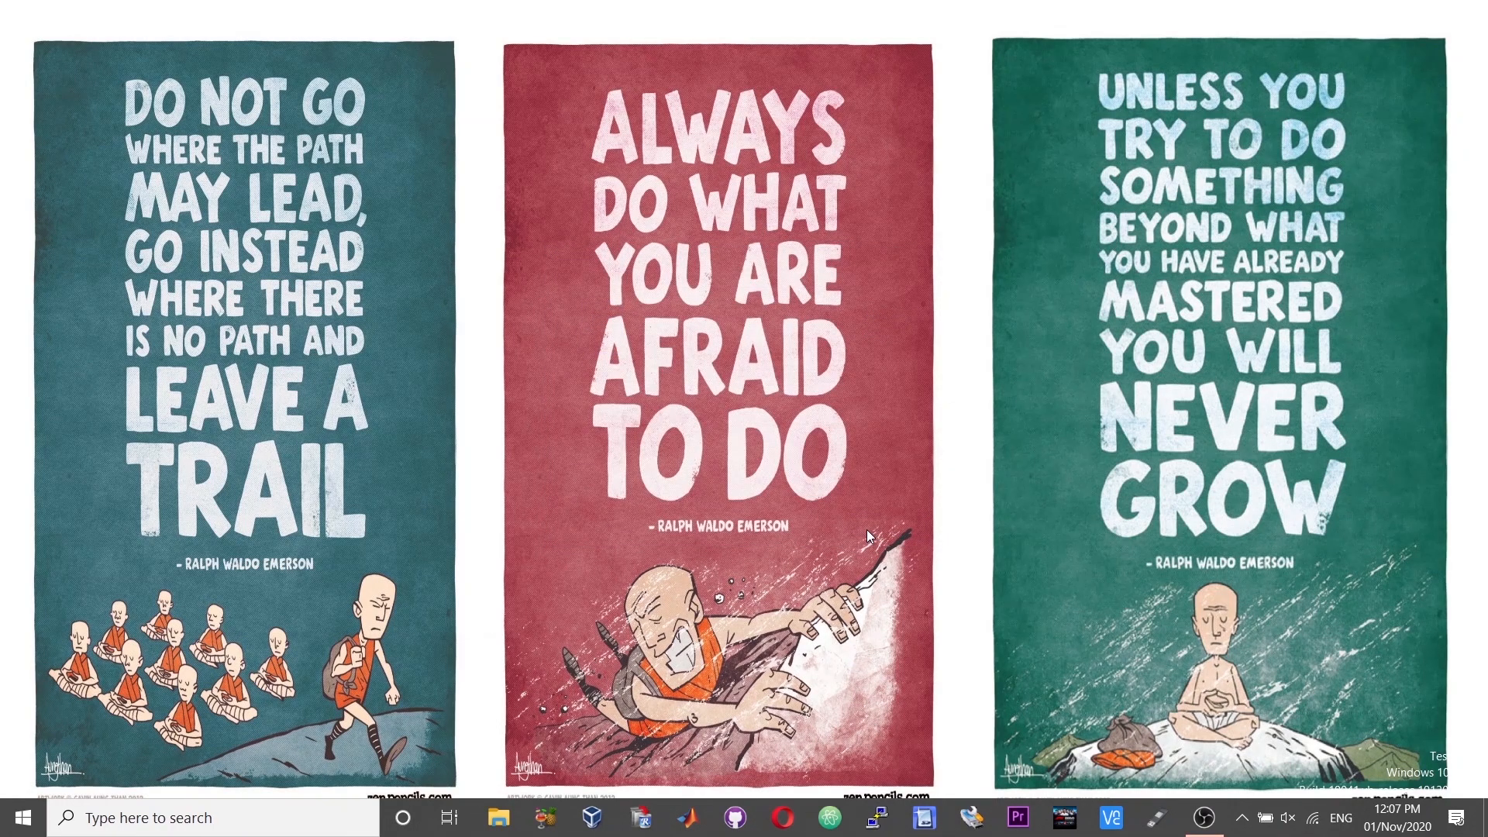
mouse_move(104, 781)
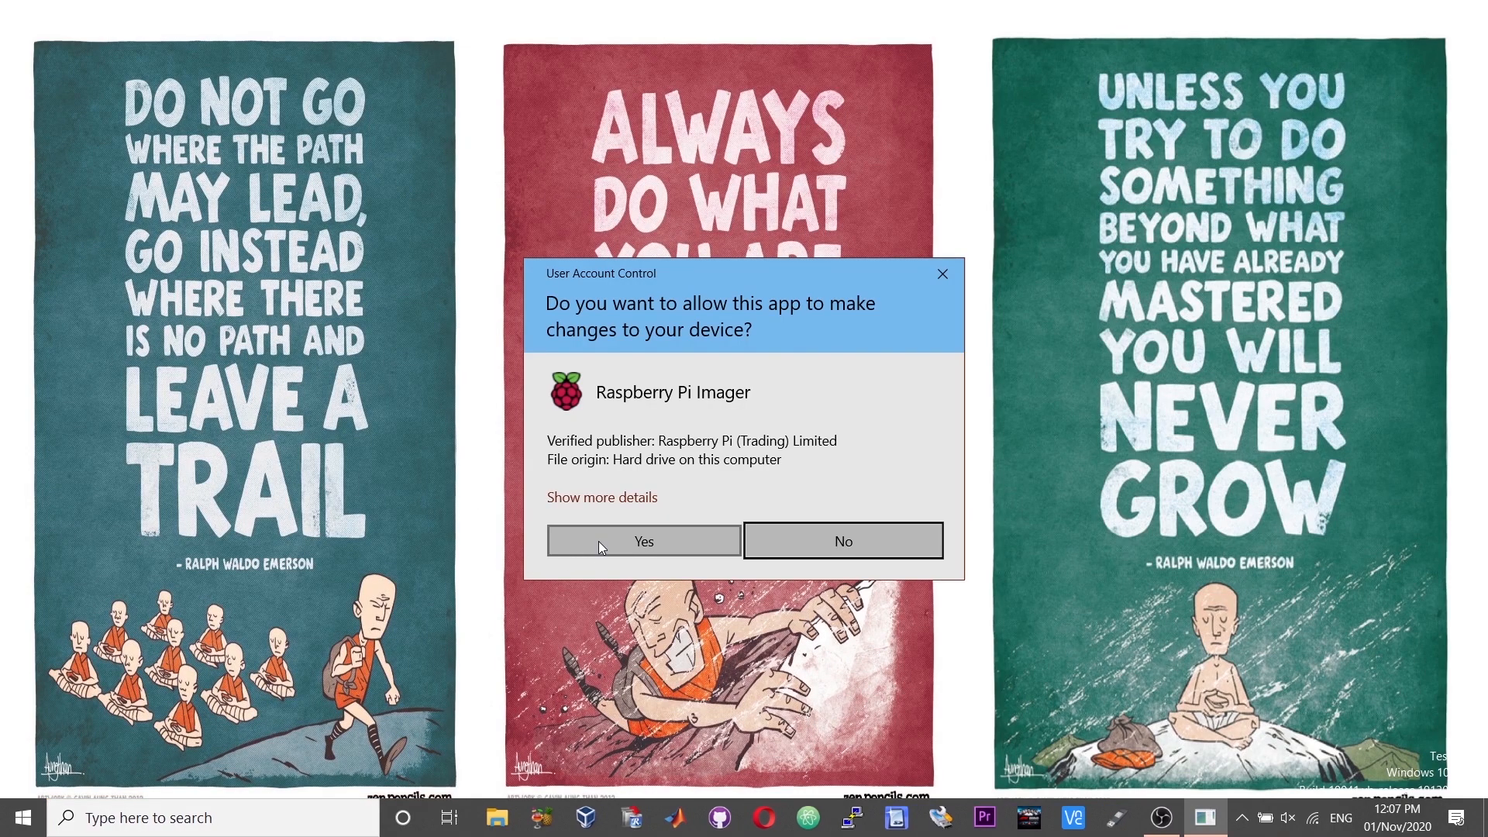
Step: Start Raspberry Pi Imager and choose Use custom to pick an image from the computer
left_click(642, 539)
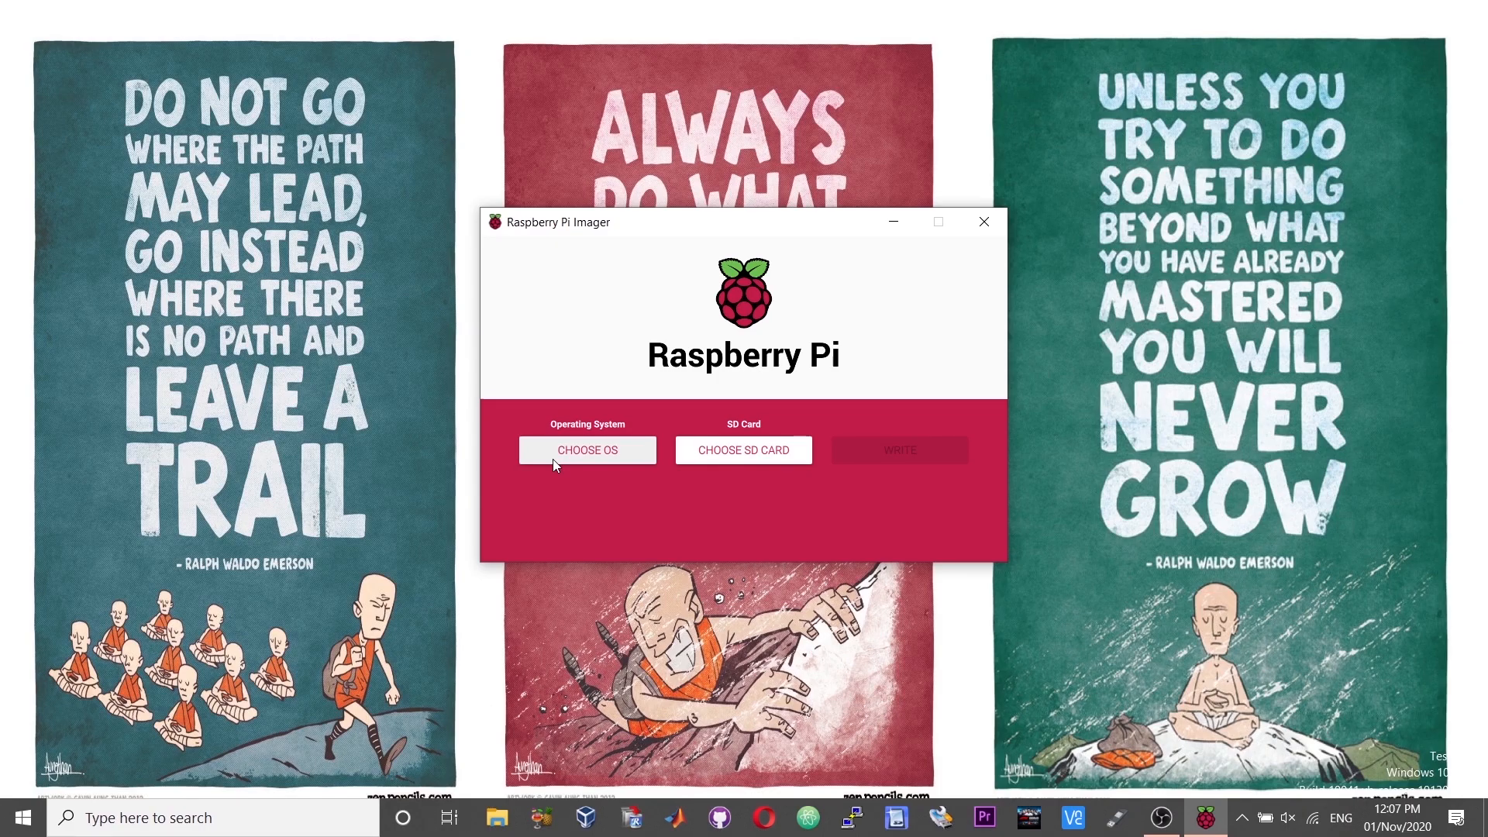
left_click(586, 449)
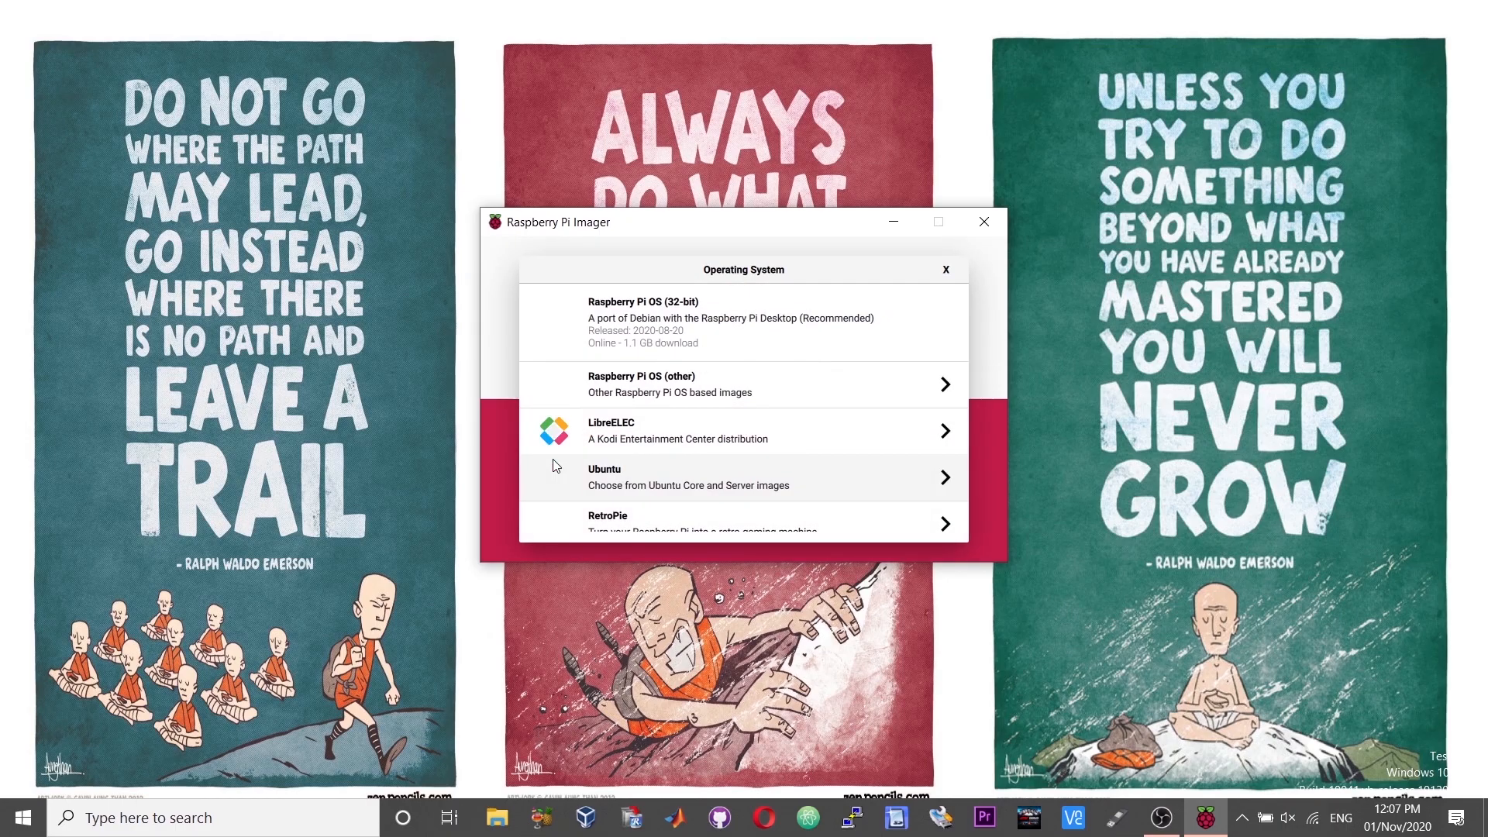
scroll("down", 3)
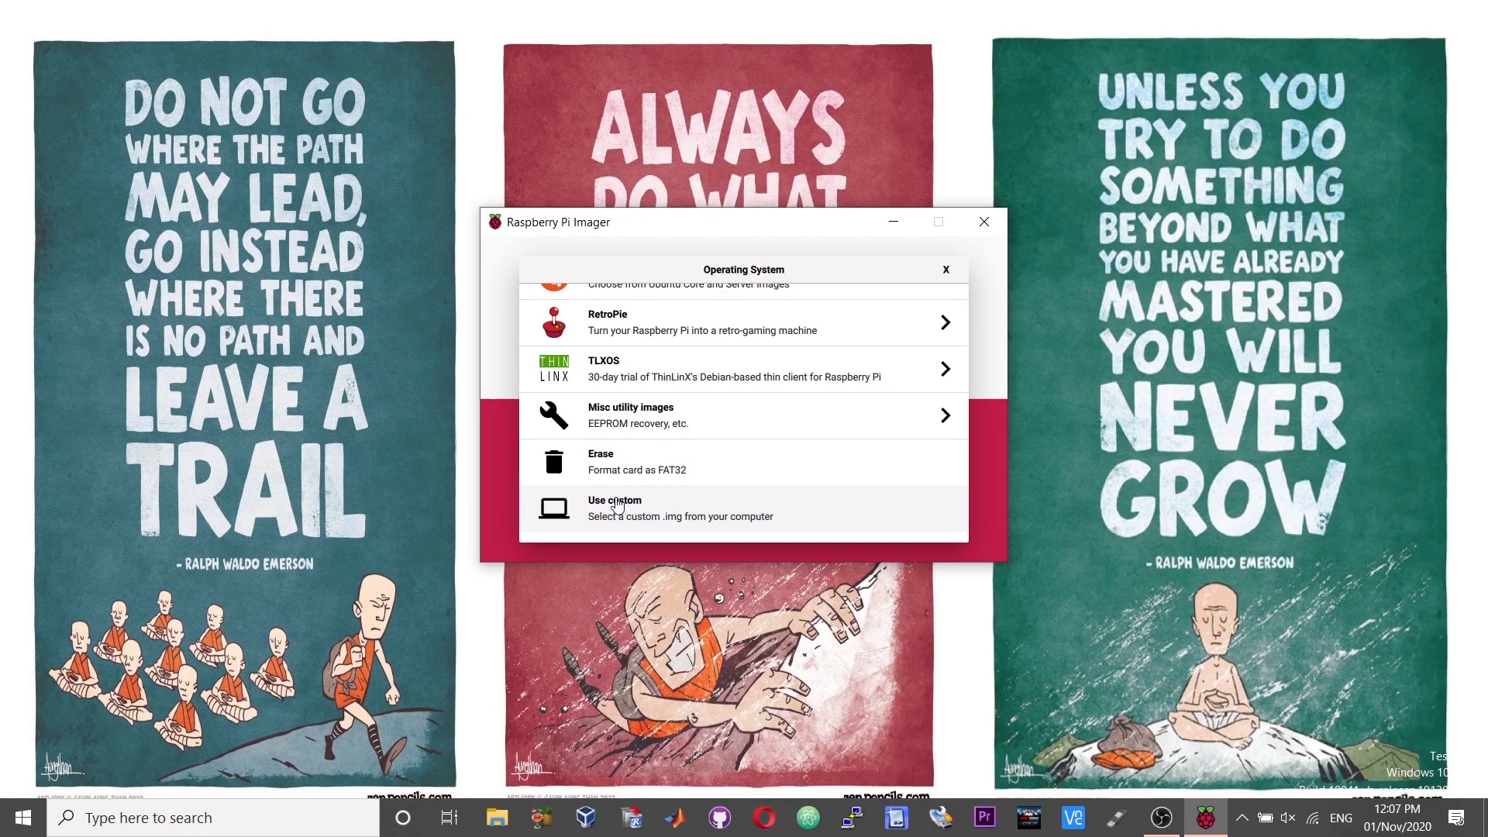
left_click(615, 508)
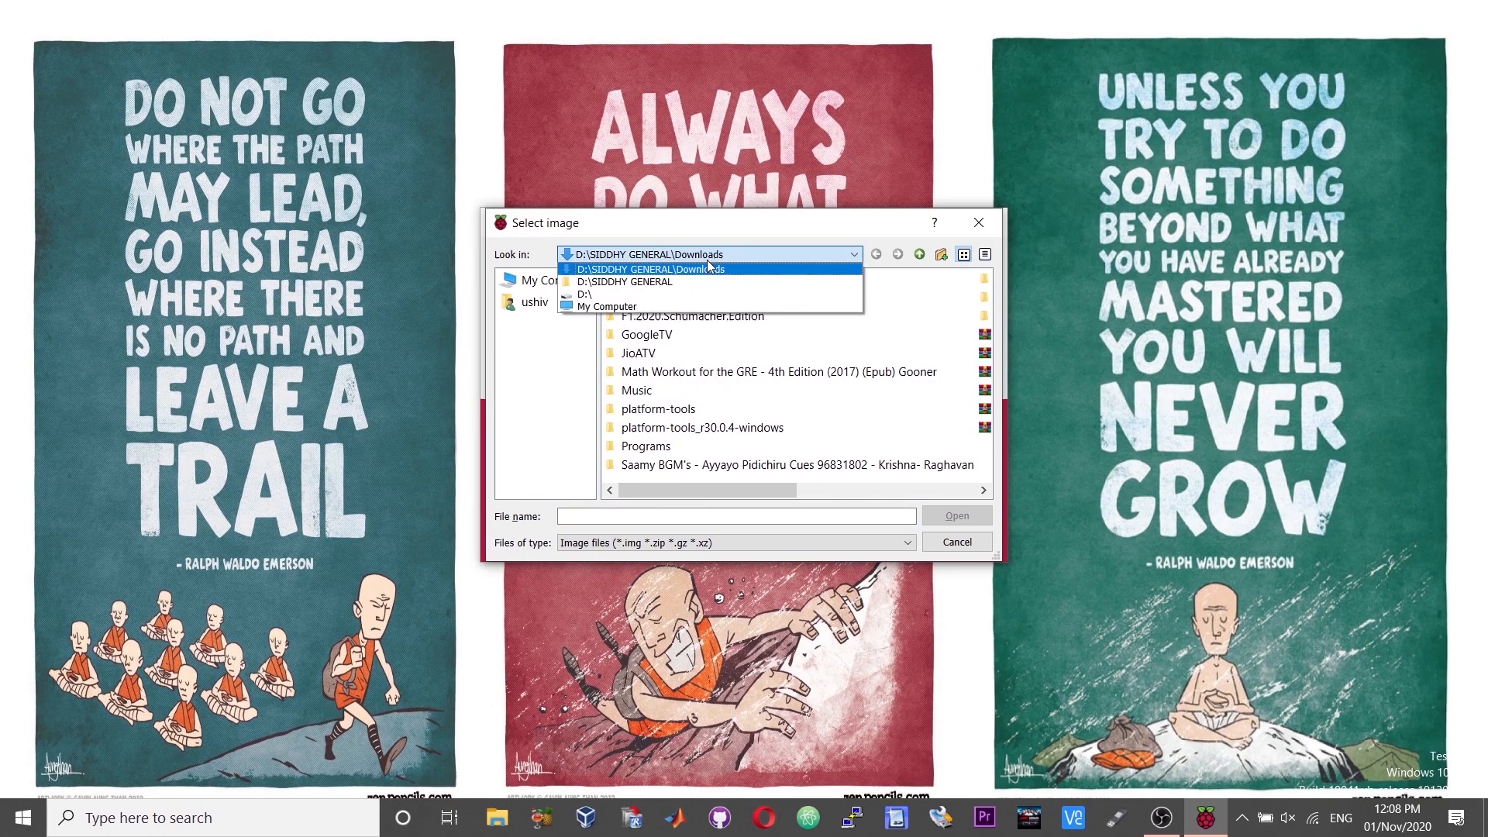
left_click(718, 298)
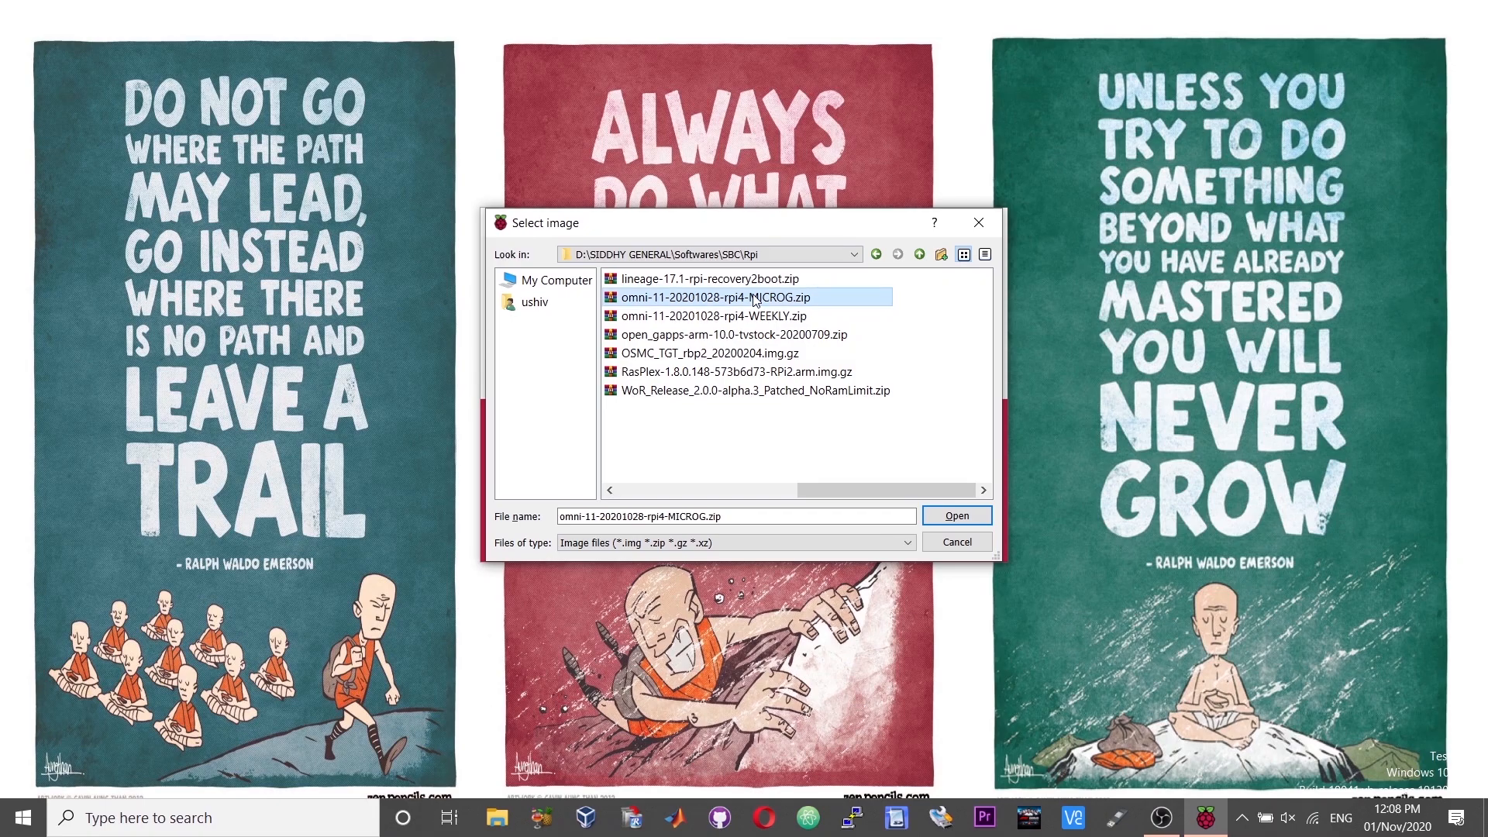
left_click(956, 514)
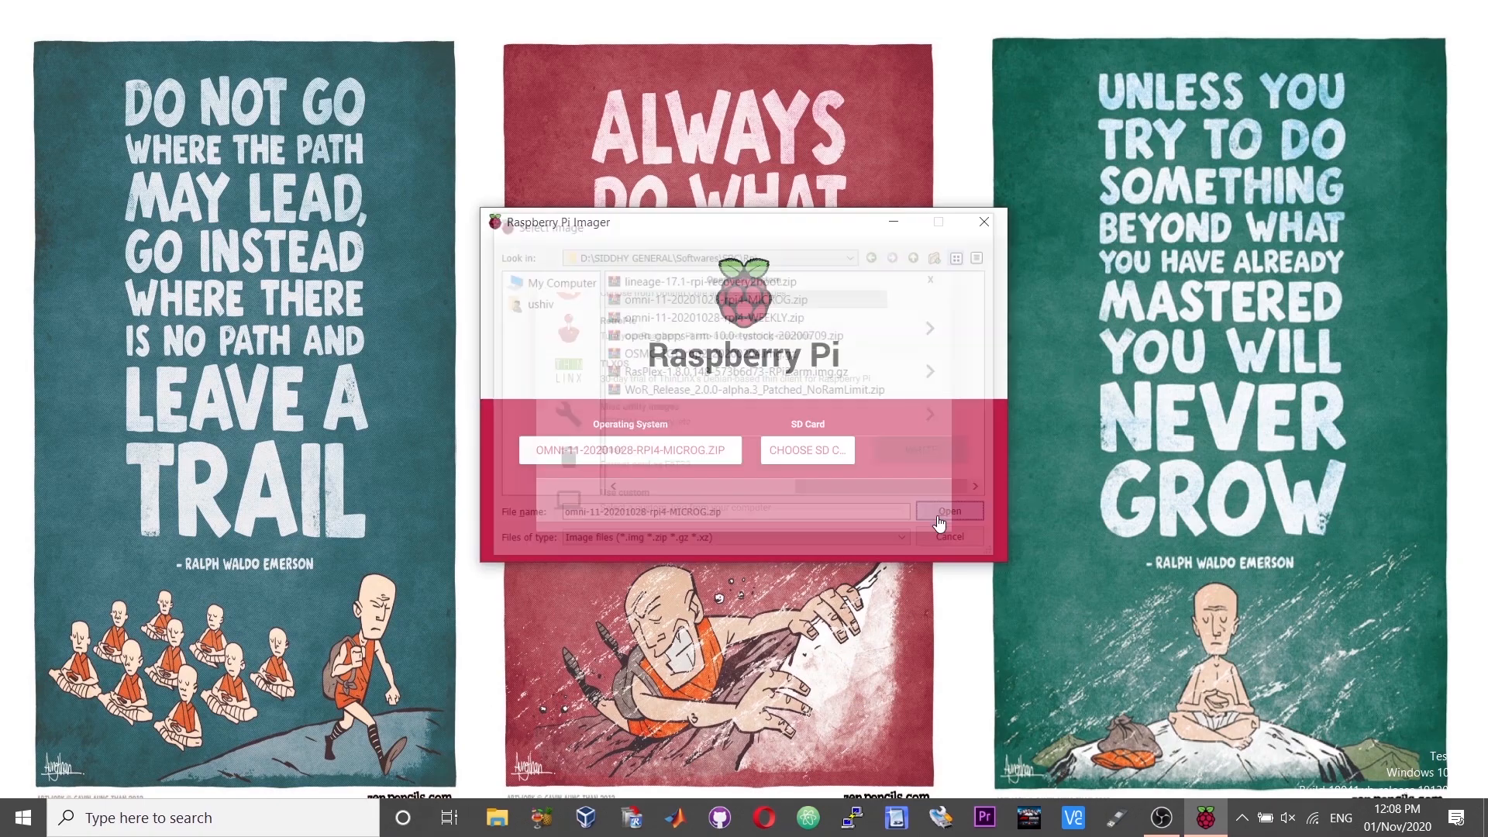
left_click(948, 510)
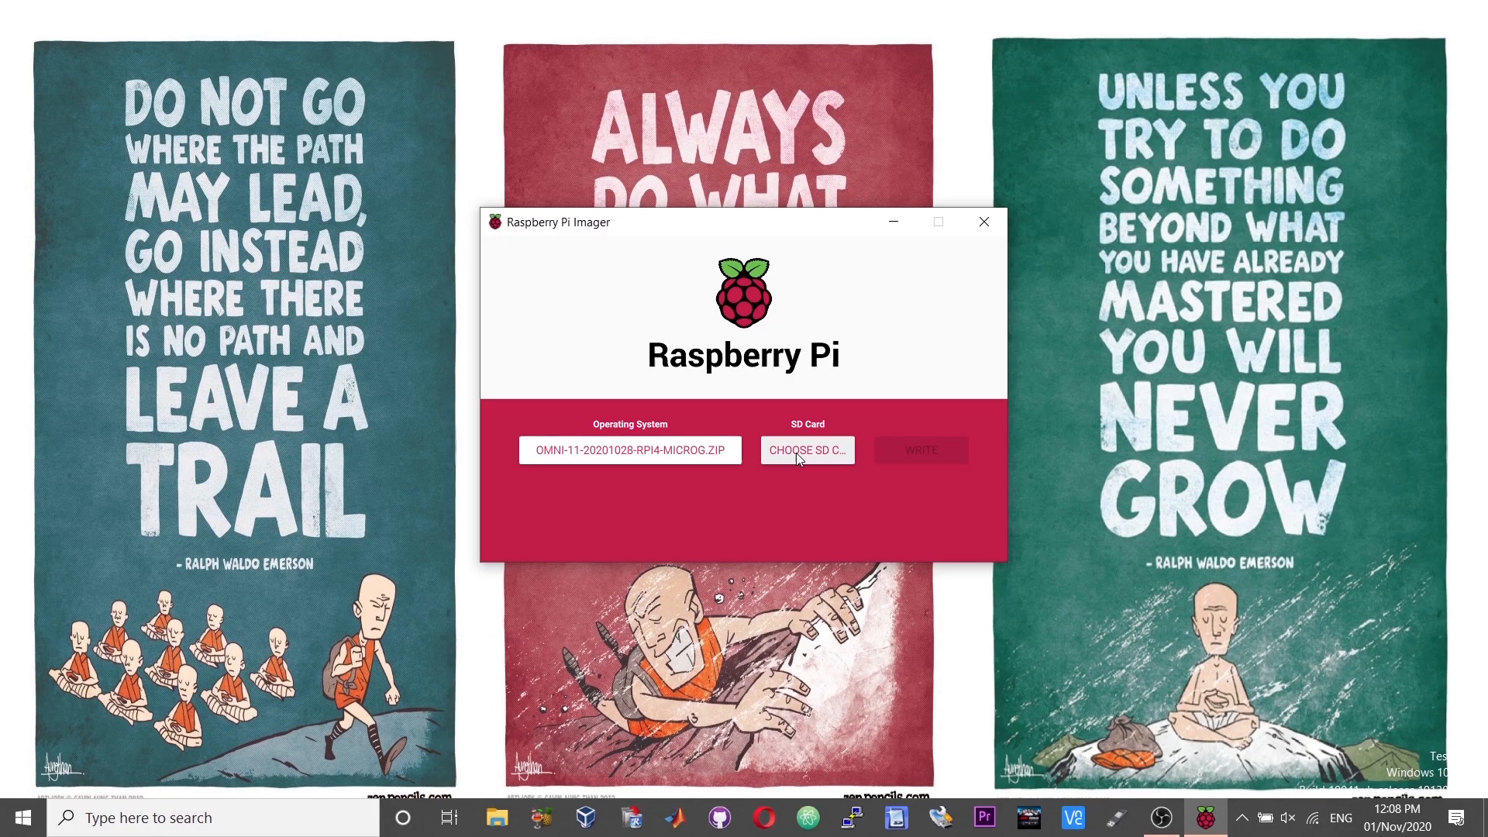
left_click(806, 449)
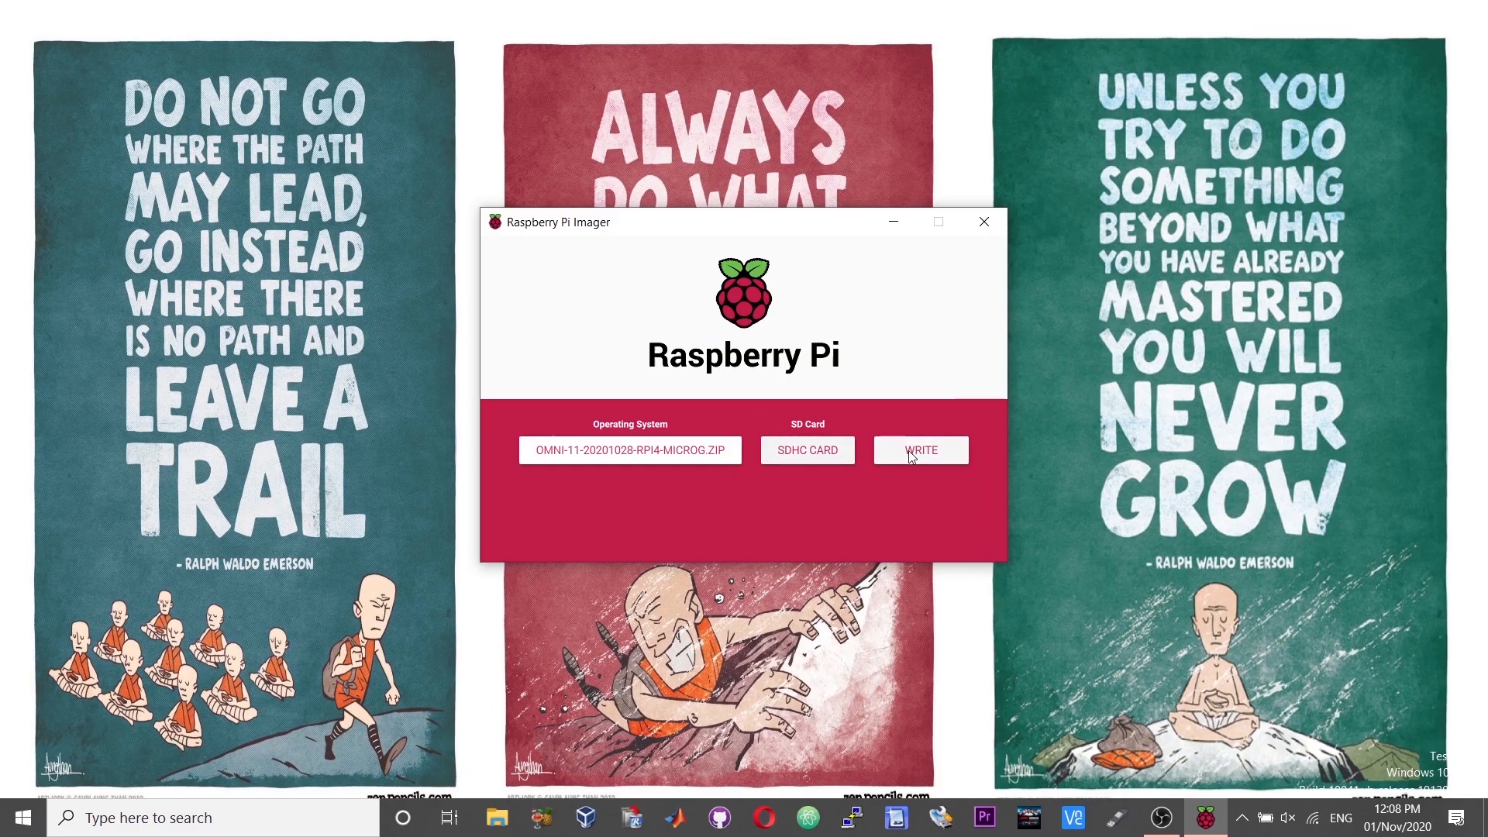
left_click(919, 449)
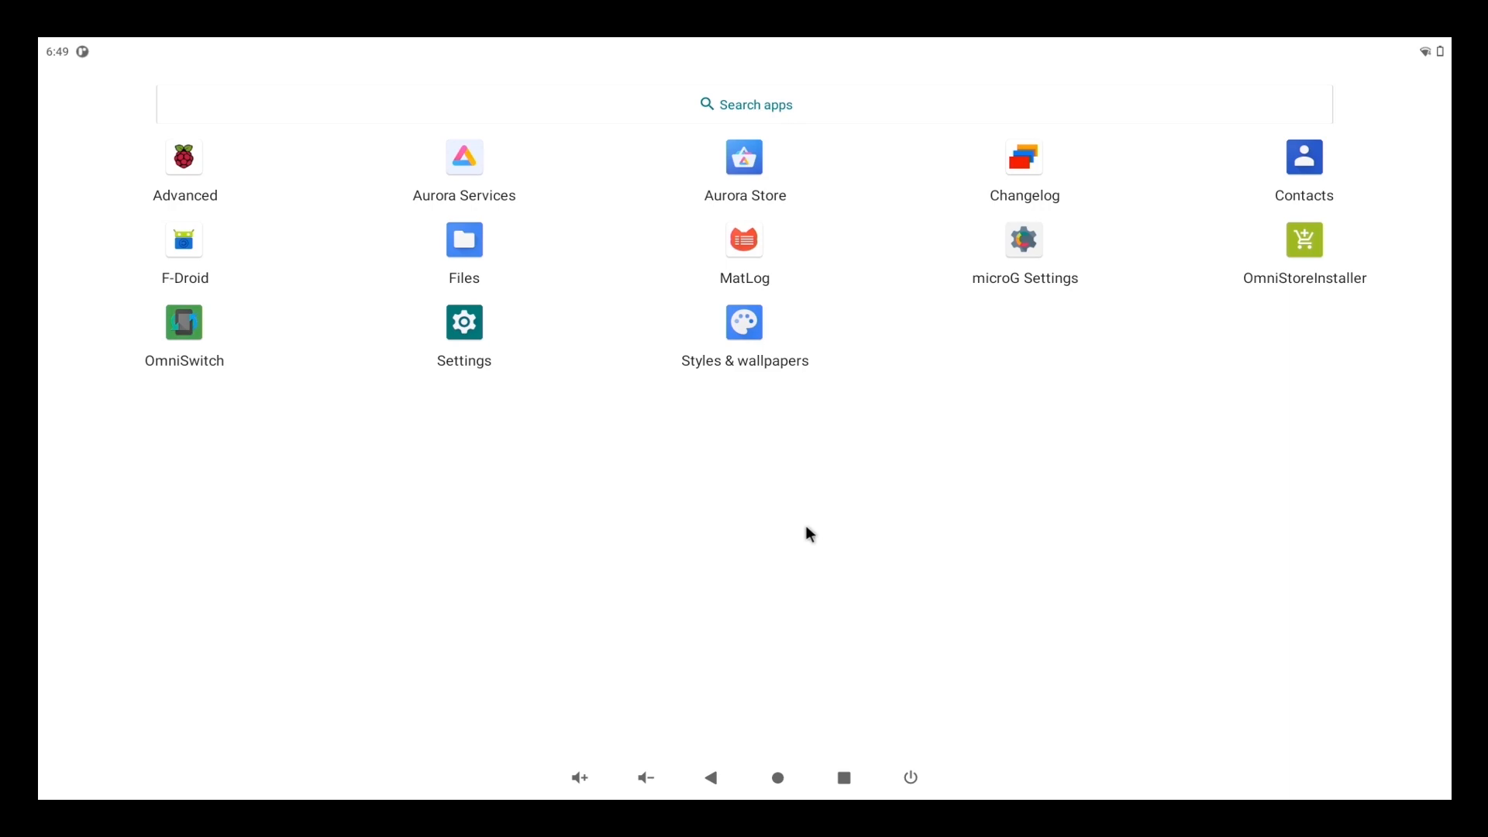
mouse_move(808, 189)
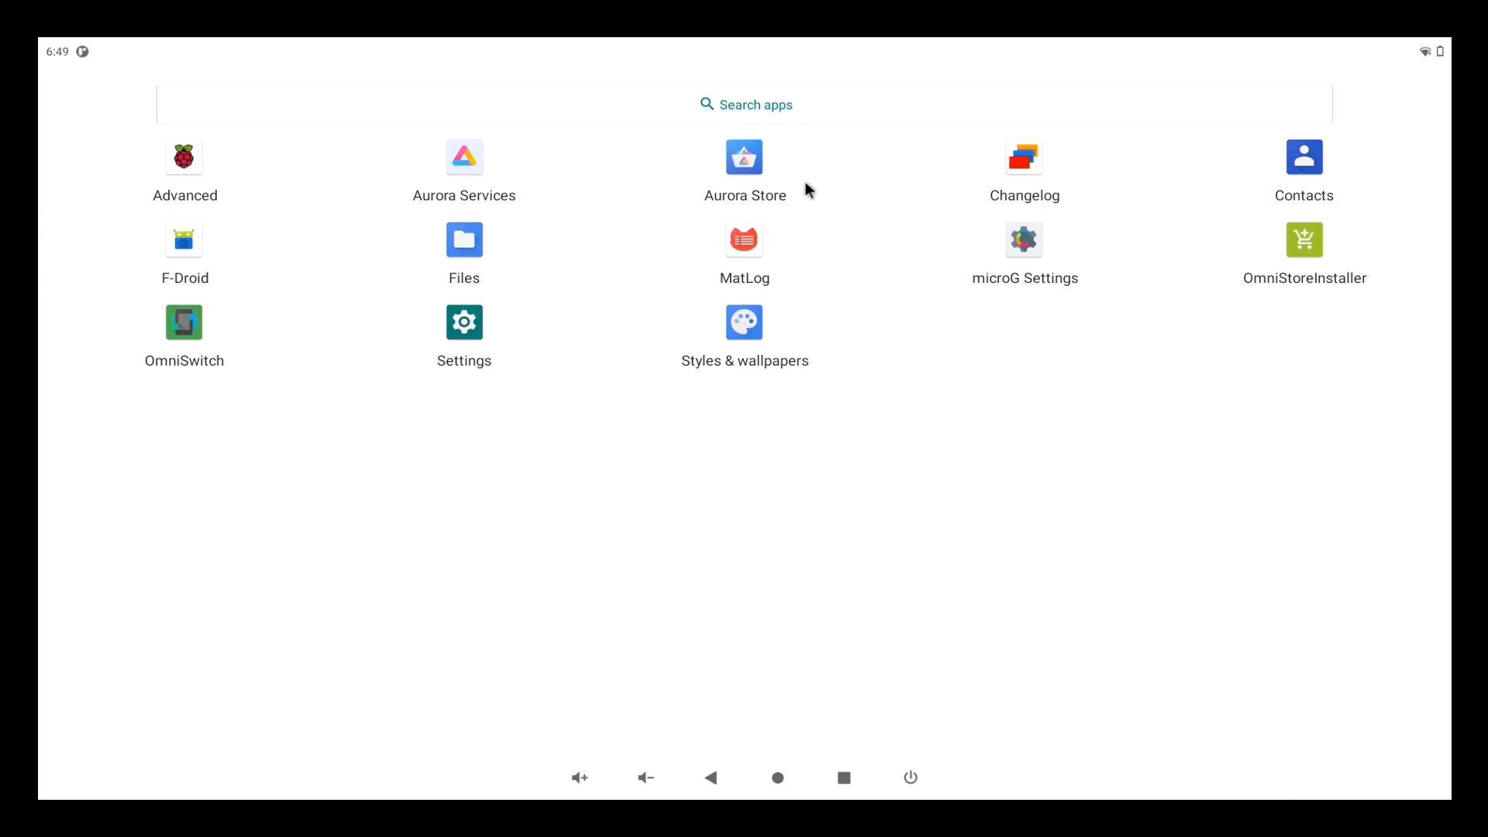
Step: Open Aurora Store from the app drawer and browse its catalogue to install YouTube
left_click(743, 156)
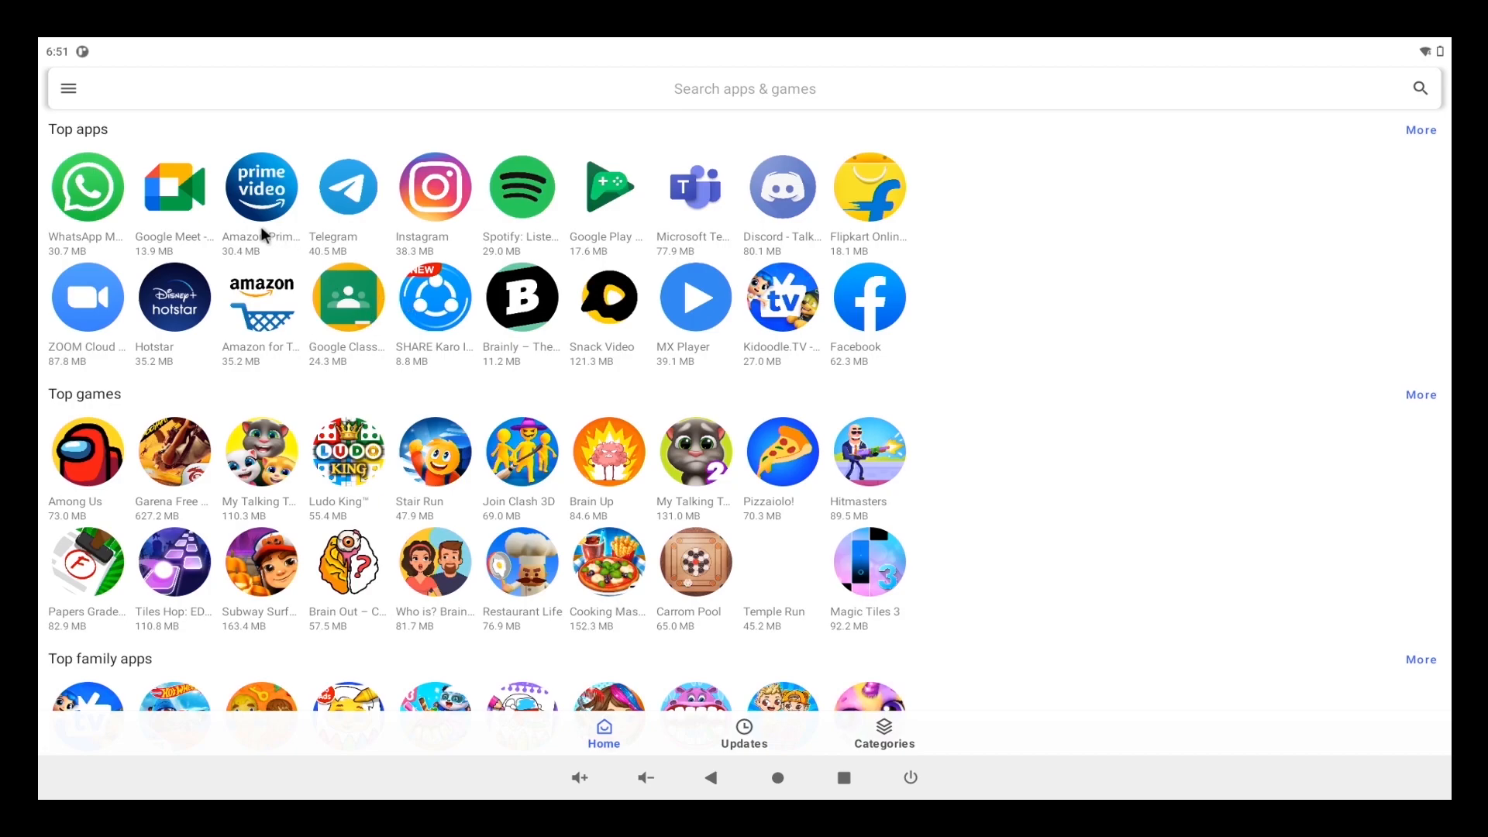
scroll("down", 3)
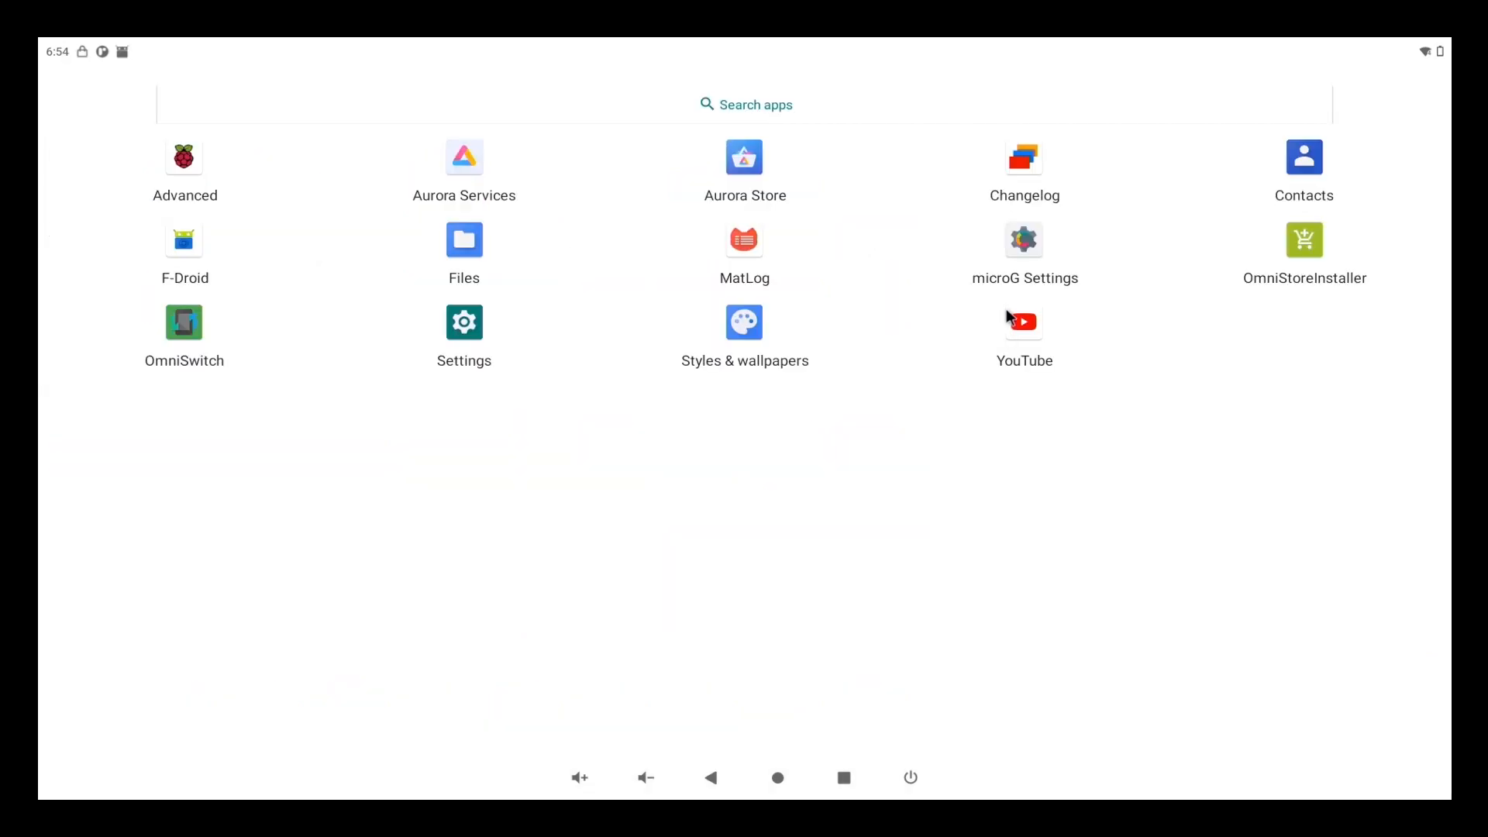
left_click(1024, 323)
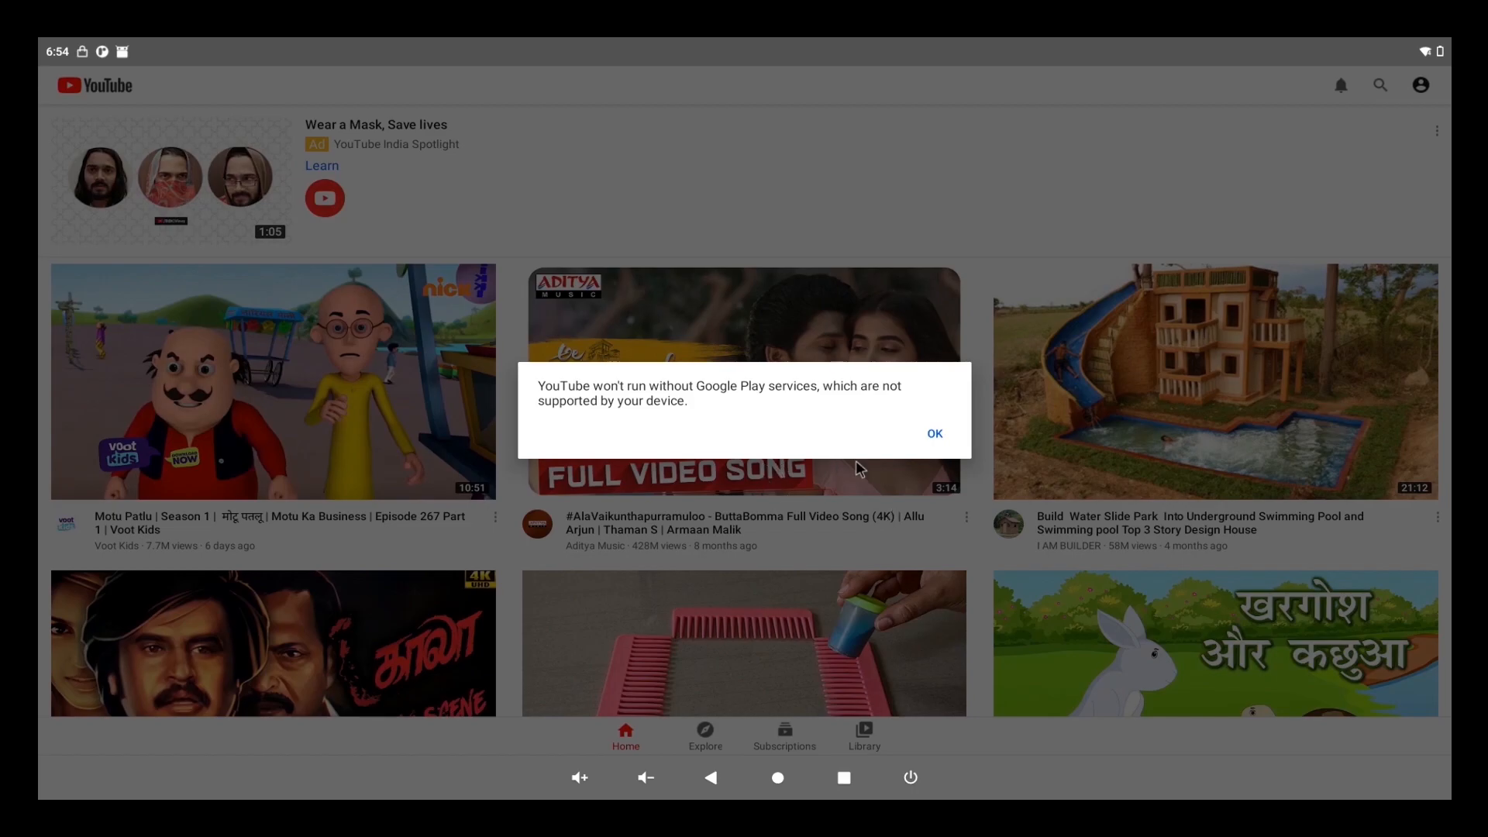
mouse_move(687, 795)
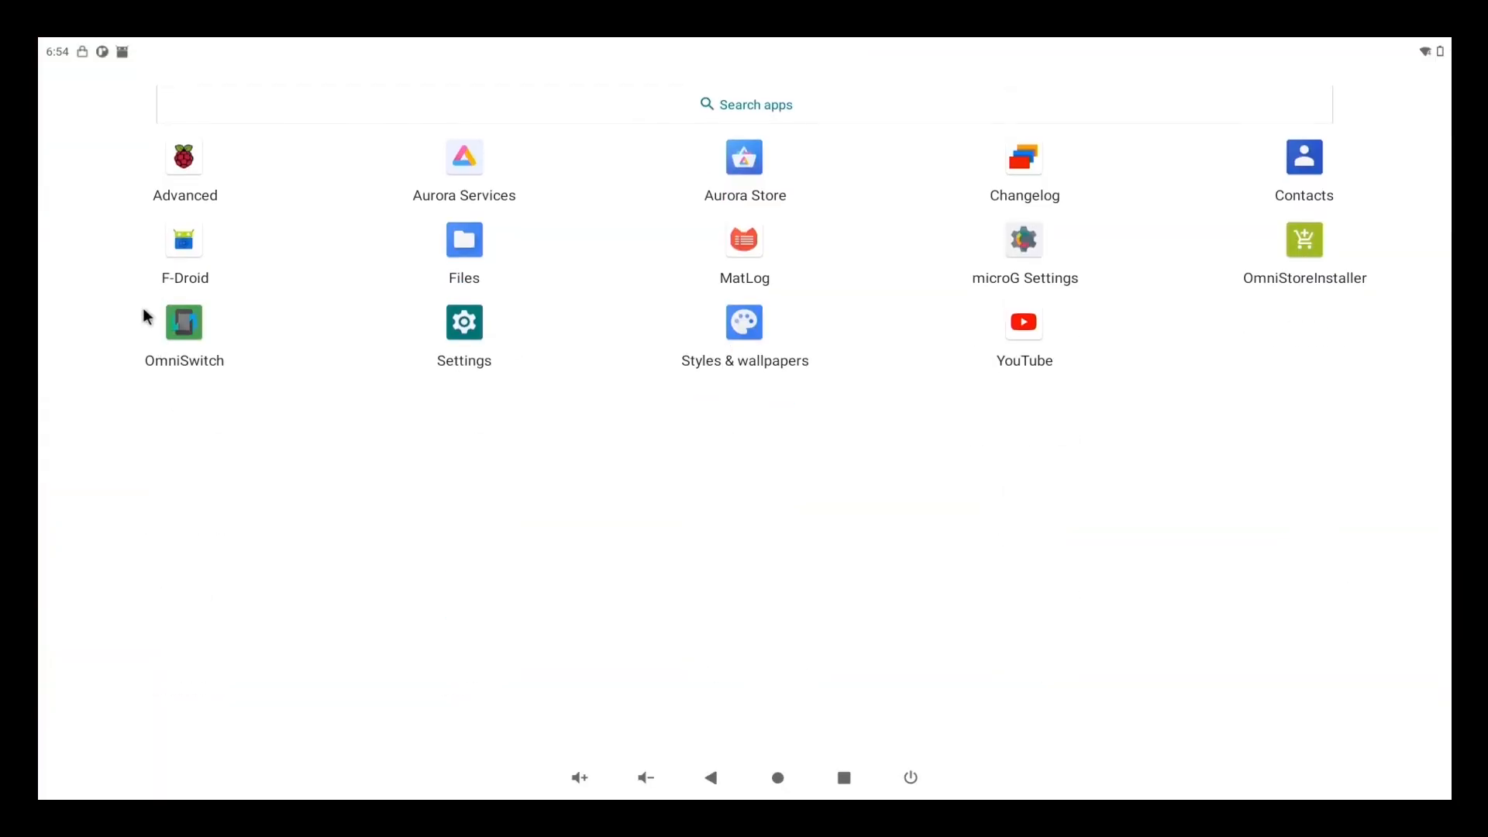
Step: Search F-Droid for 'youtube' and open NewPipe Legacy's details to install it
type("youtube")
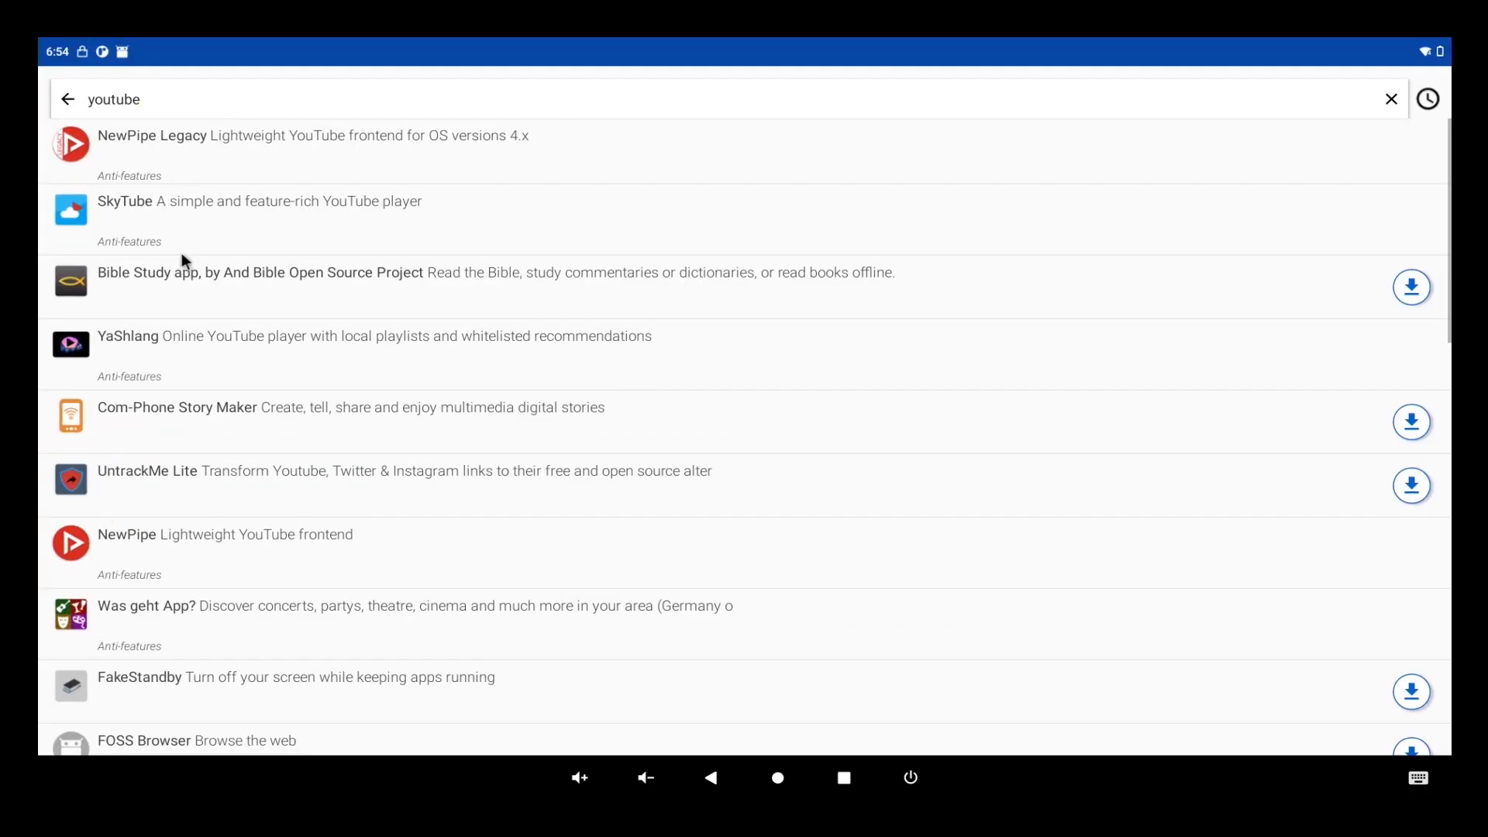
mouse_move(161, 167)
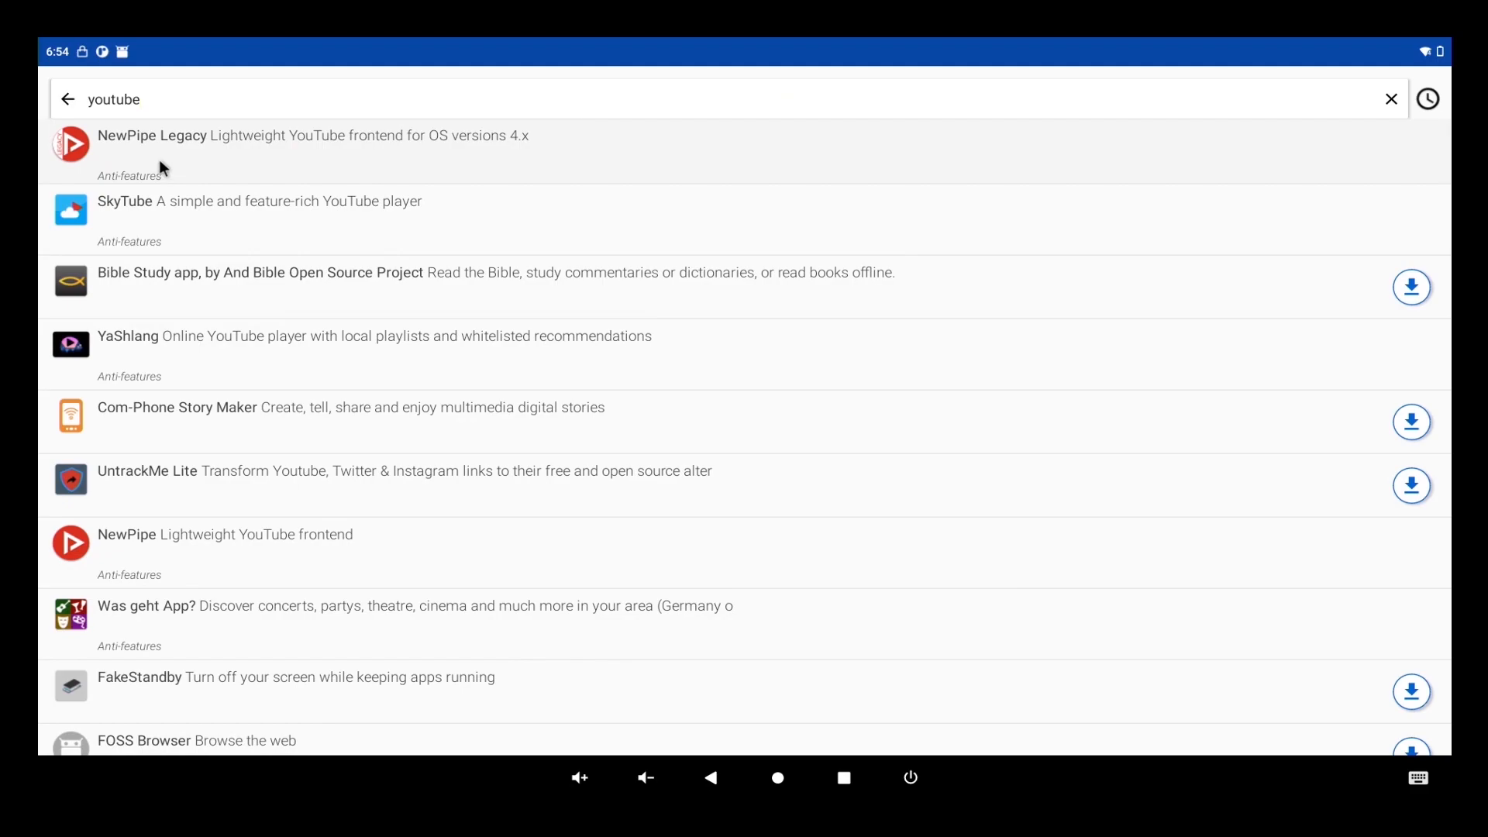
left_click(152, 135)
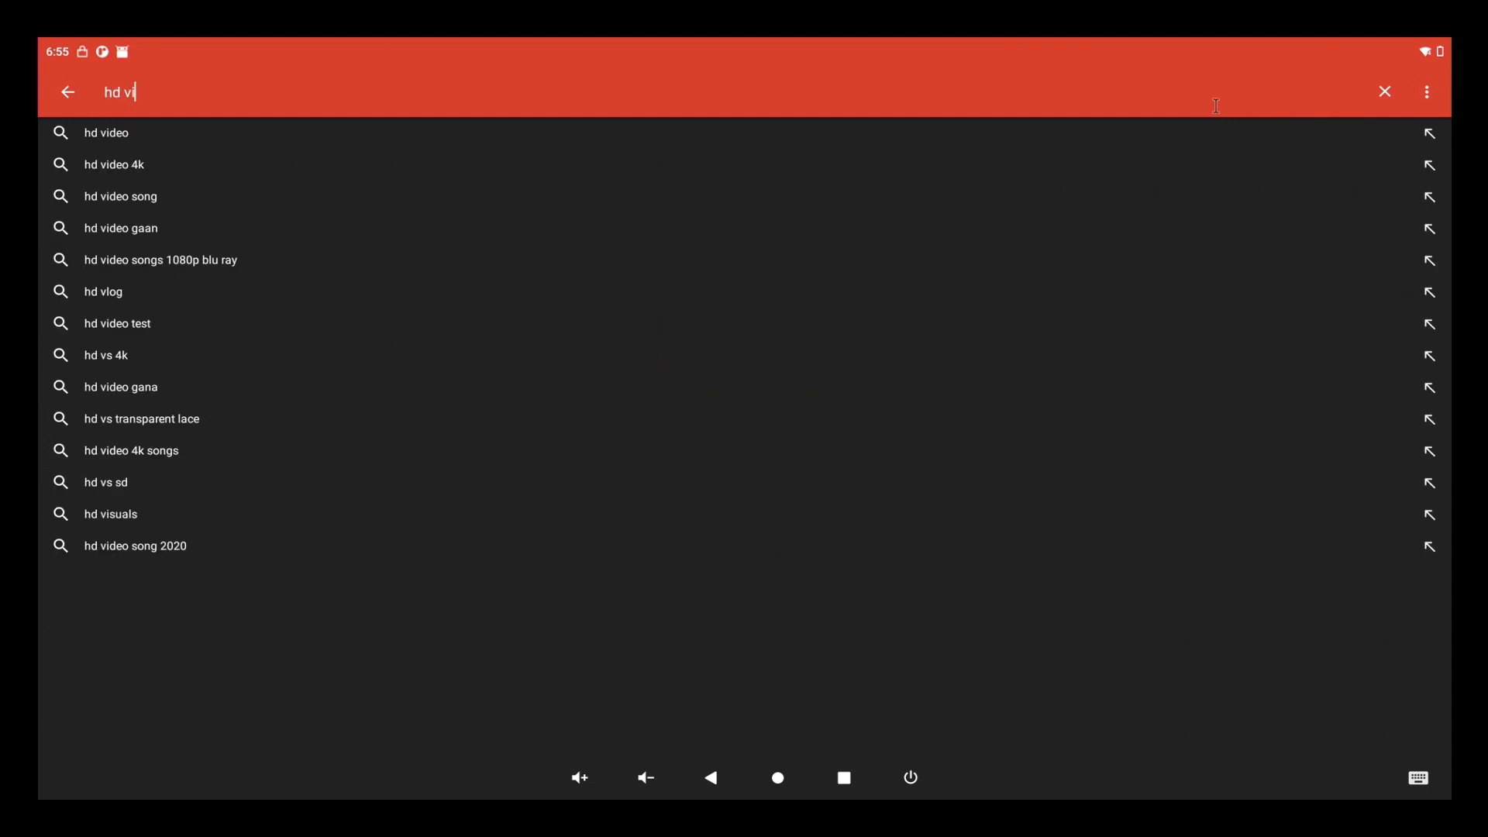
Step: Search 'hd video', play 'COSTA RICA IN 4K 60fps HDR' and switch it to full screen
left_click(106, 132)
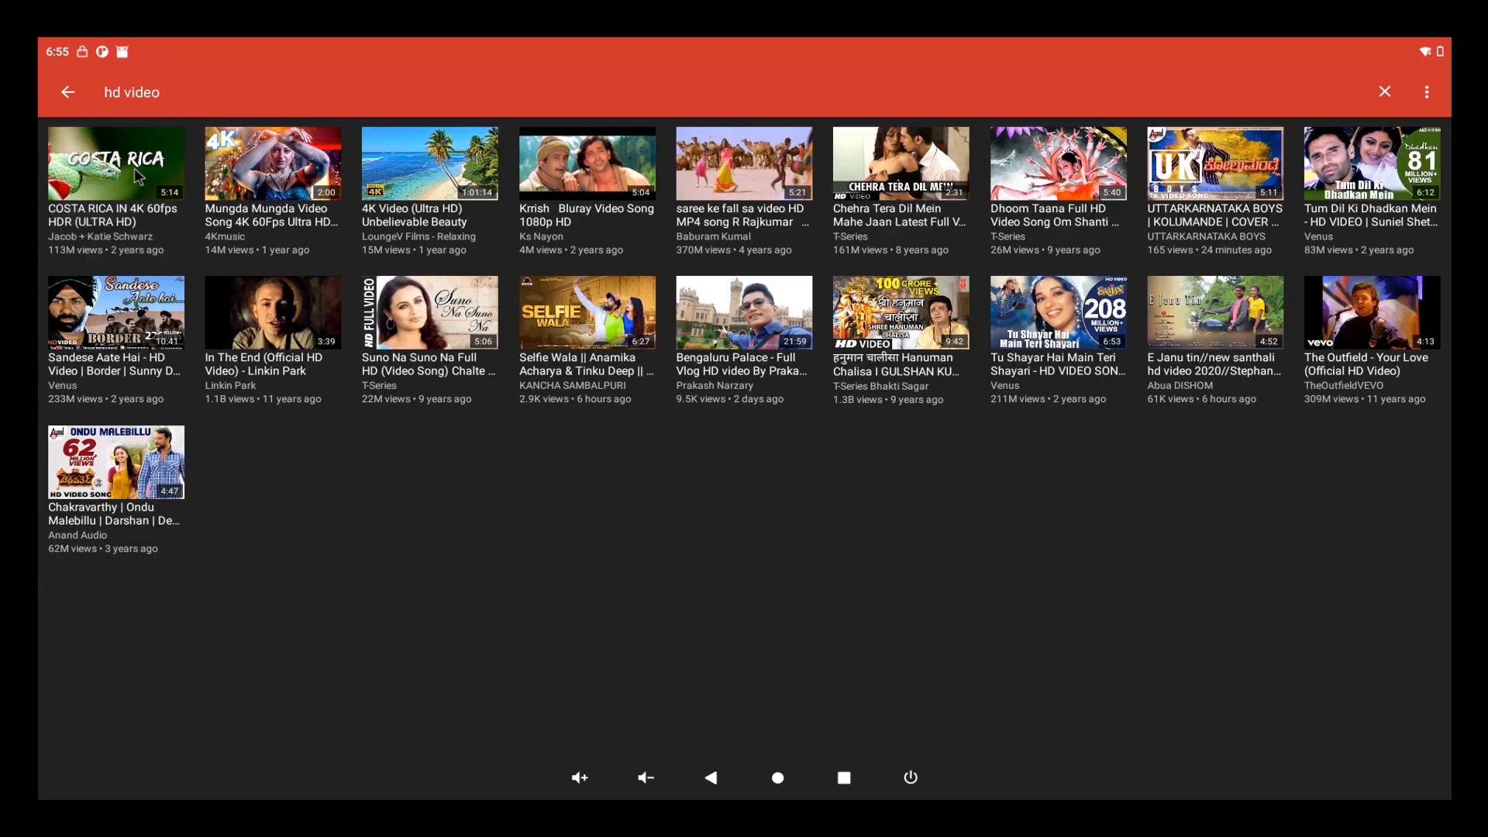
left_click(116, 162)
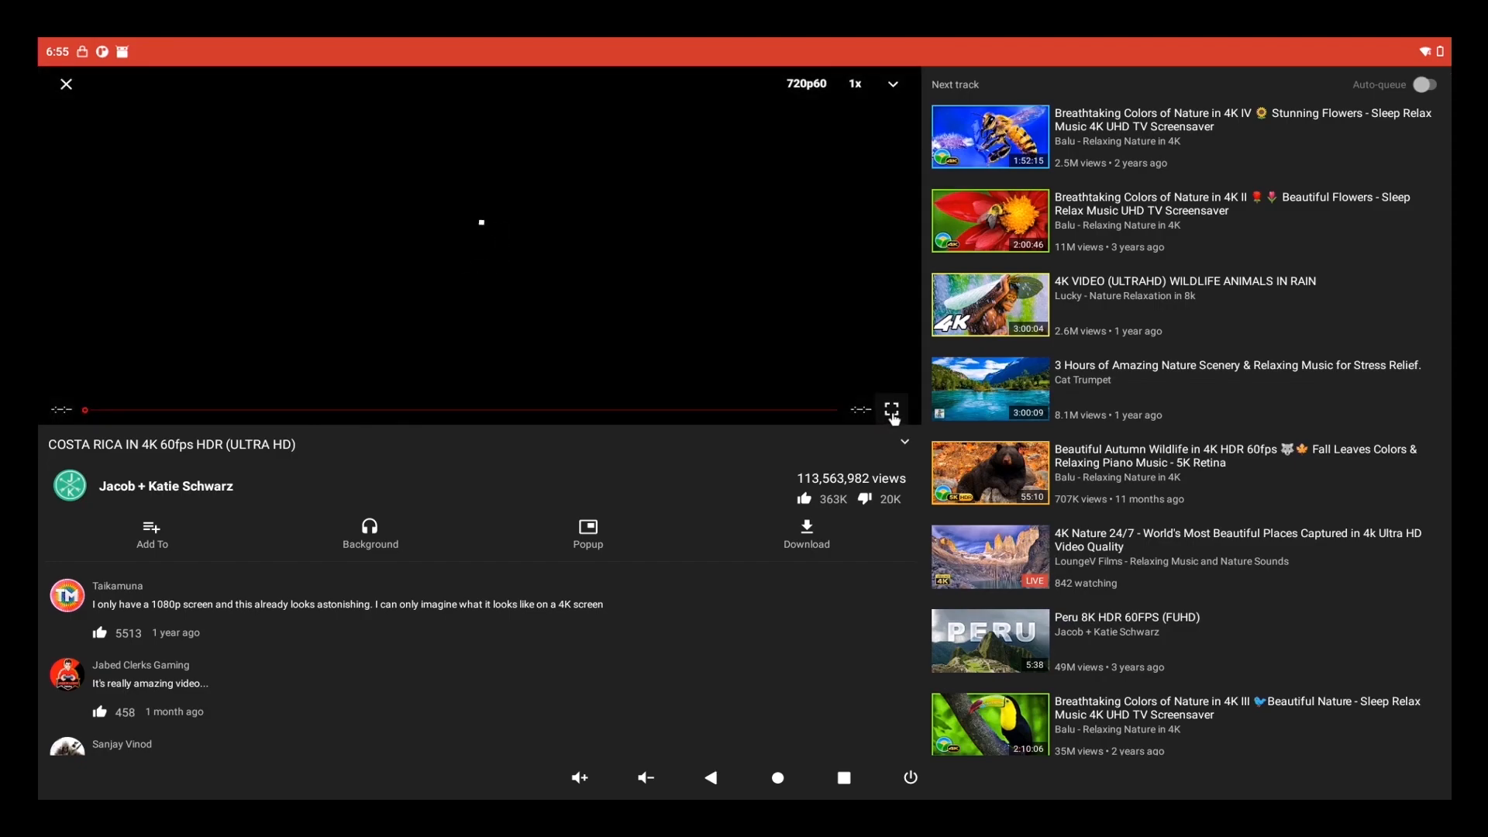
left_click(889, 409)
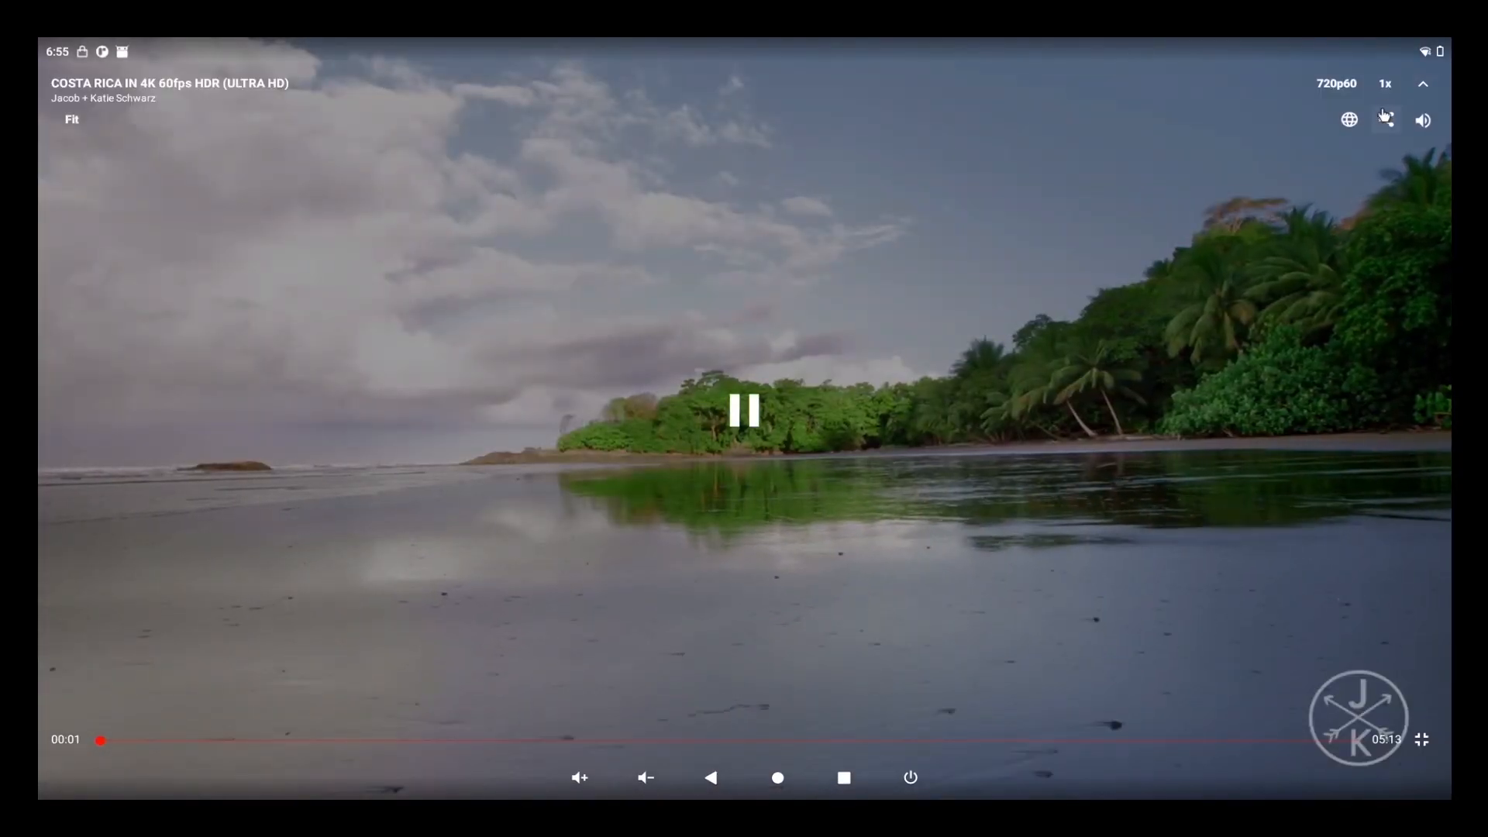